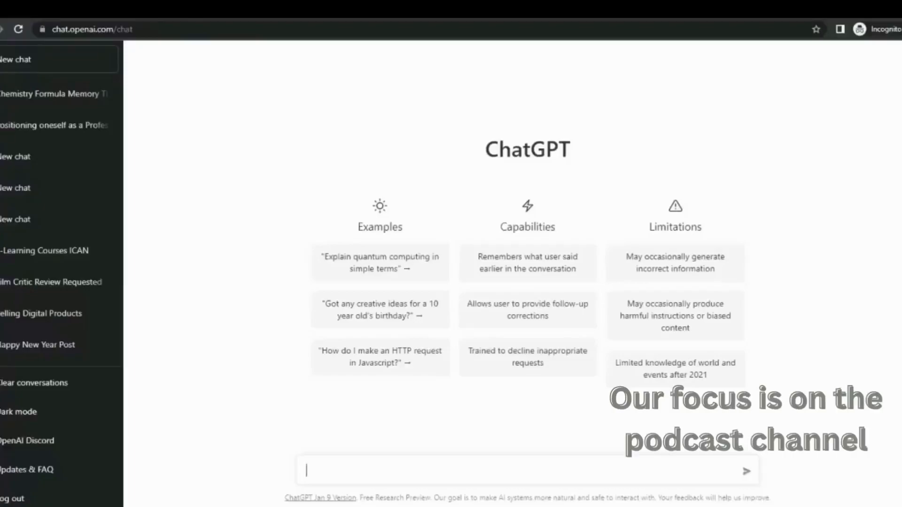
- Ask ChatGPT to list hot topics to discuss on a faceless podcast channel
{"action": "type", "text": "Please list hot topics to discuss on a faceless podcast channel"}
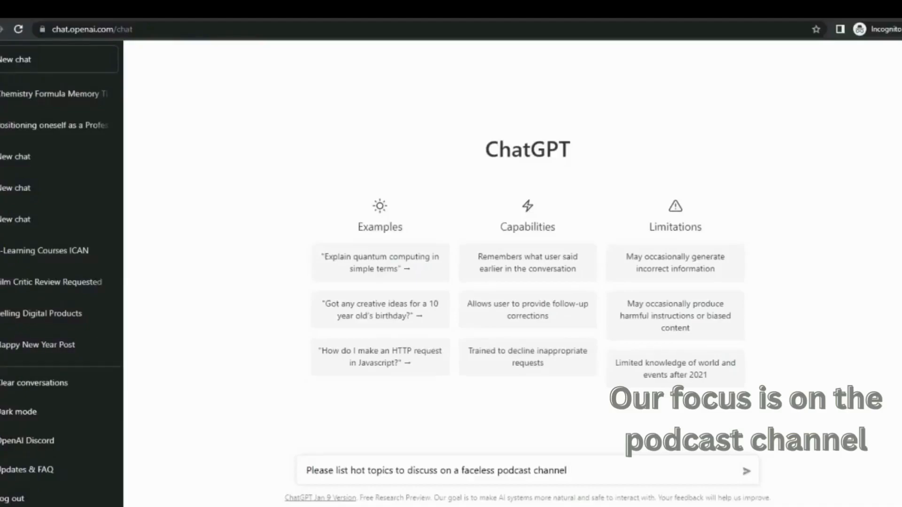
{"action": "left_click", "coordinate": [747, 470]}
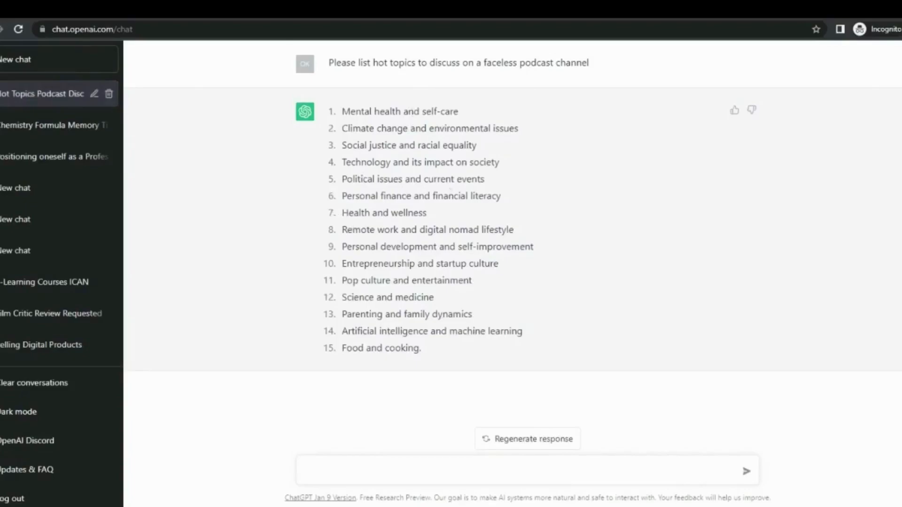
{"action": "mouse_move", "coordinate": [466, 245]}
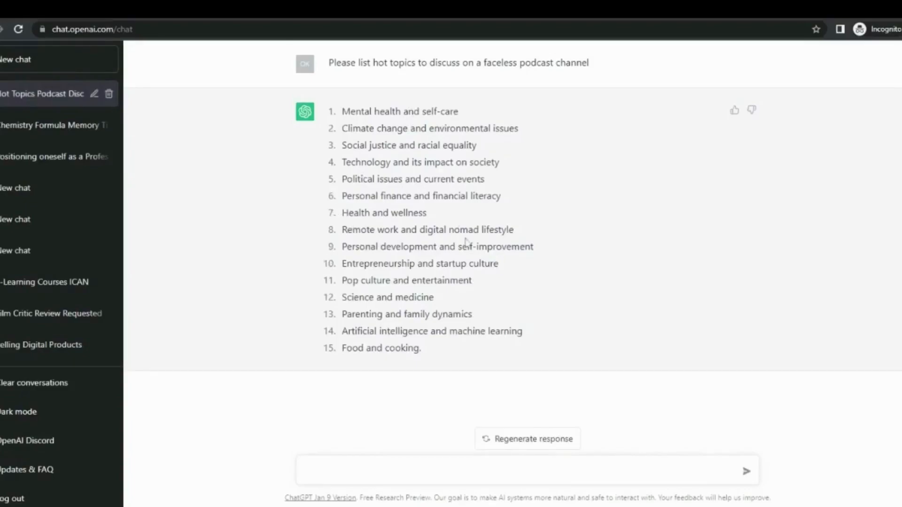
- Ask for a script on 'Personal development and self-improvement' and read the reply
{"action": "double_click", "coordinate": [369, 264]}
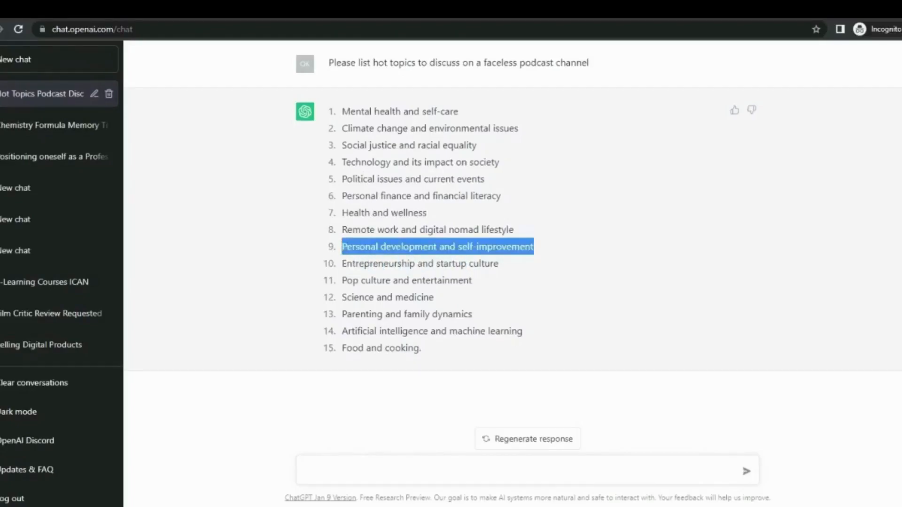
{"action": "type", "text": "Can you please write a script based on this"}
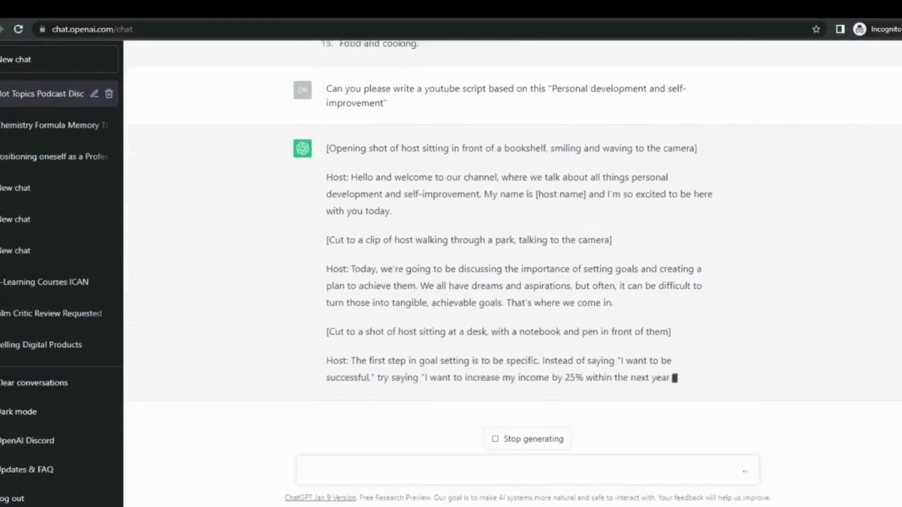
{"action": "scroll", "scroll_direction": "down", "scroll_amount": 3}
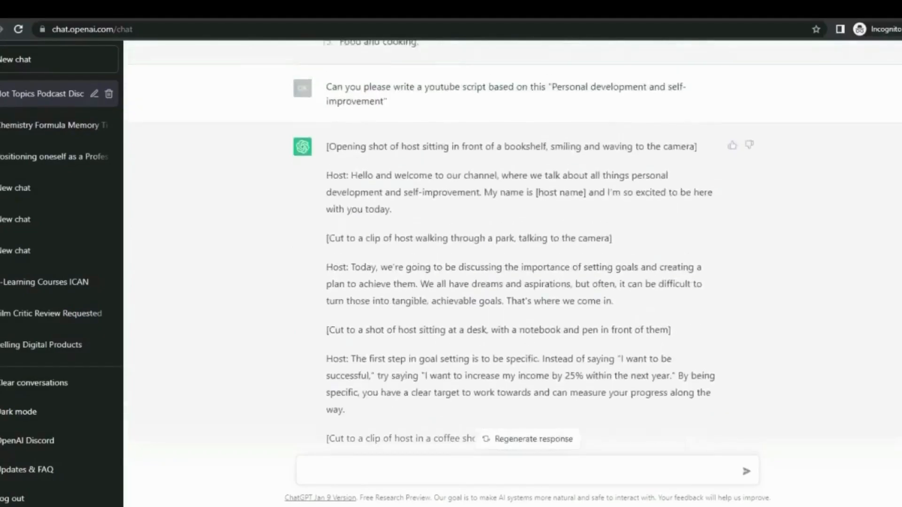
{"action": "scroll", "scroll_direction": "down", "scroll_amount": 3}
{"action": "type", "text": "P"}
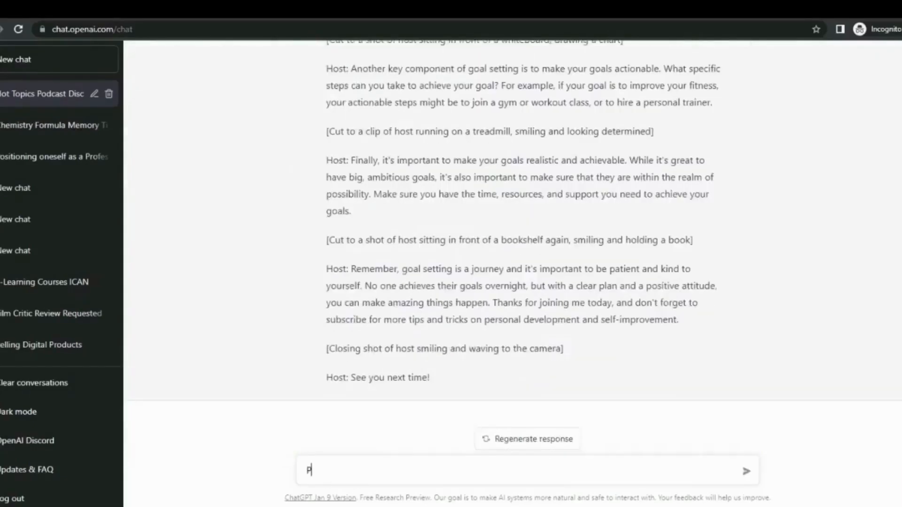
- Request 10 hot topics on 'Personal development and self-improvement' and pick Overcoming procrastination
{"action": "type", "text": "lease p"}
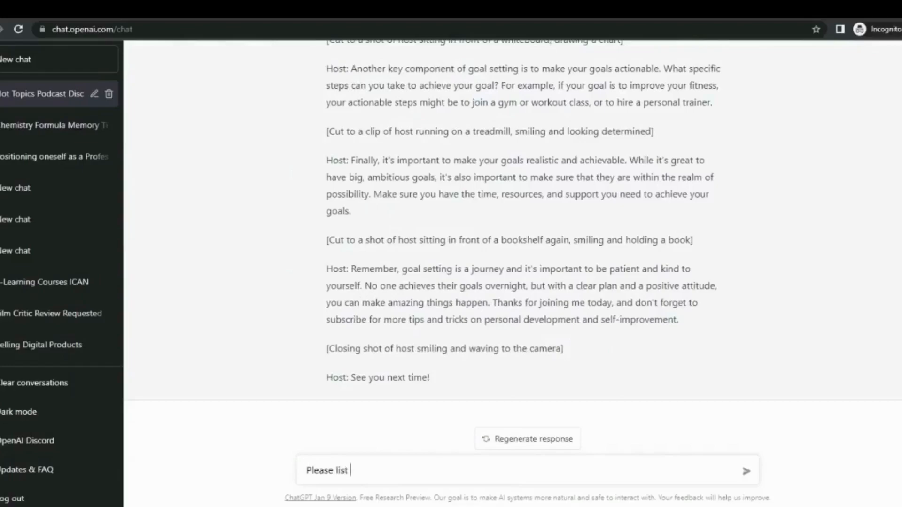
{"action": "type", "text": "10 topi"}
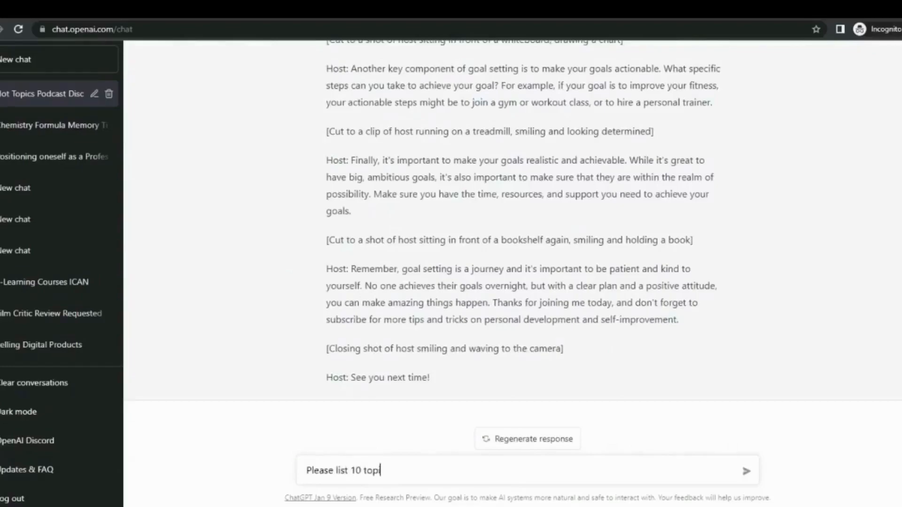
{"action": "type", "text": "hot topics"}
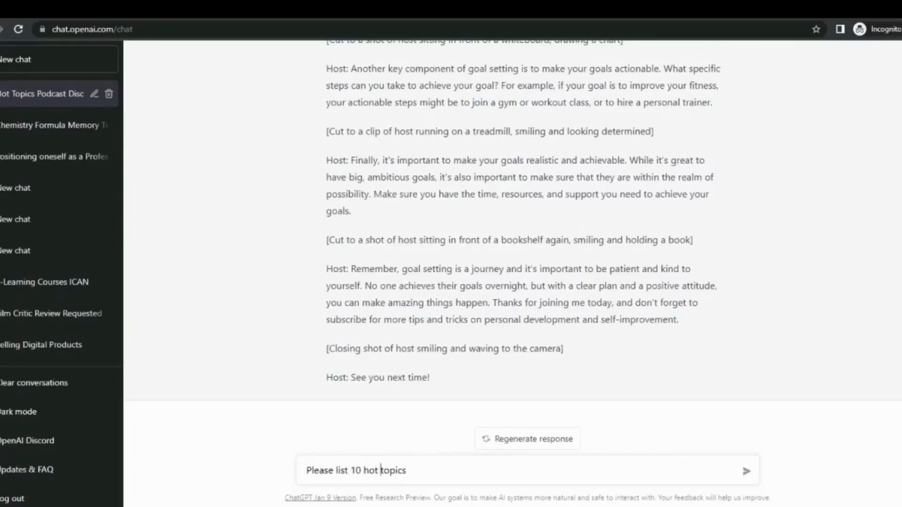
{"action": "type", "text": "to discuss"}
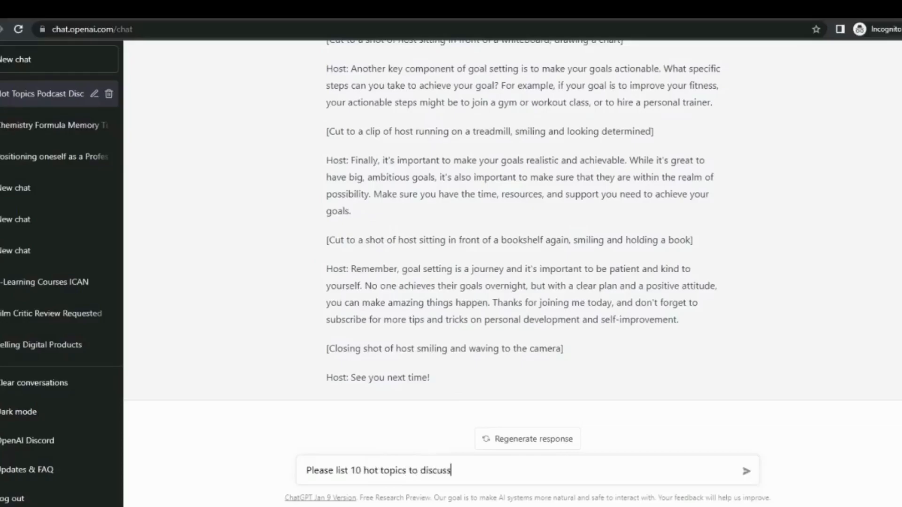
{"action": "type", "text": "on \"Personal development and self-improvement\""}
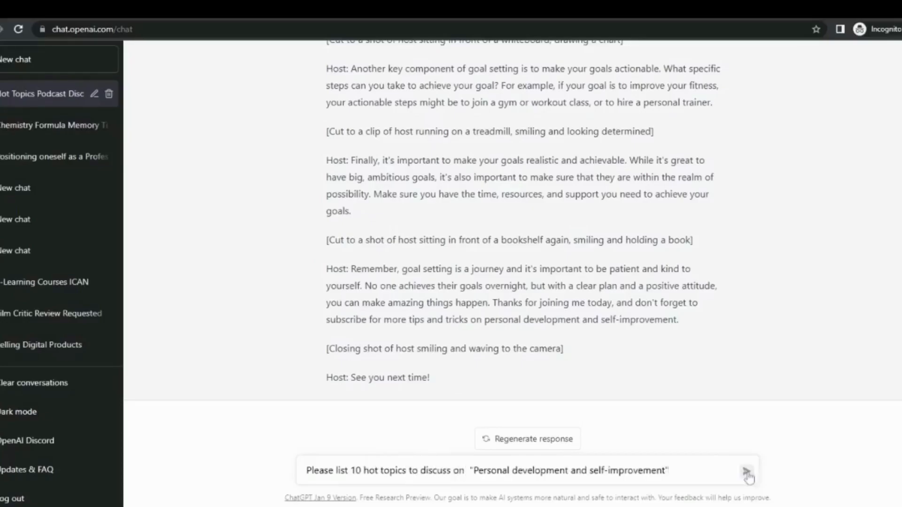
{"action": "left_click", "coordinate": [748, 473]}
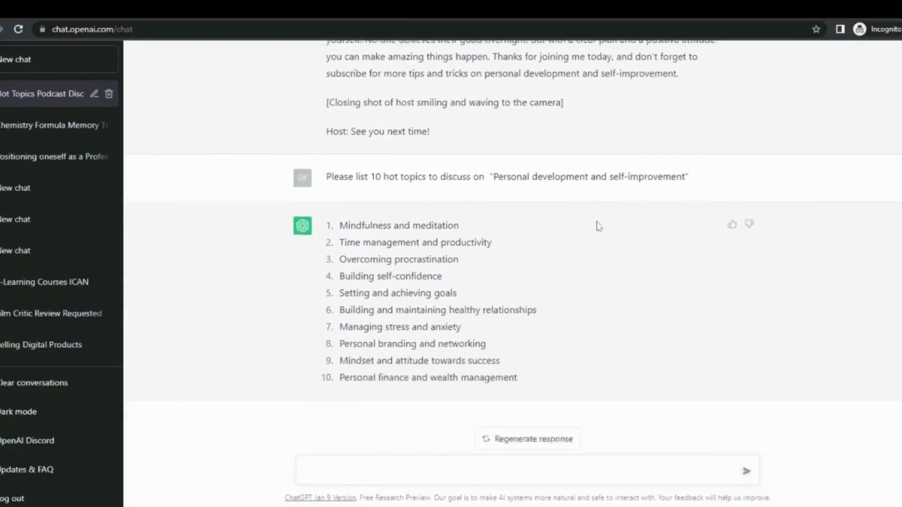
{"action": "mouse_move", "coordinate": [436, 276]}
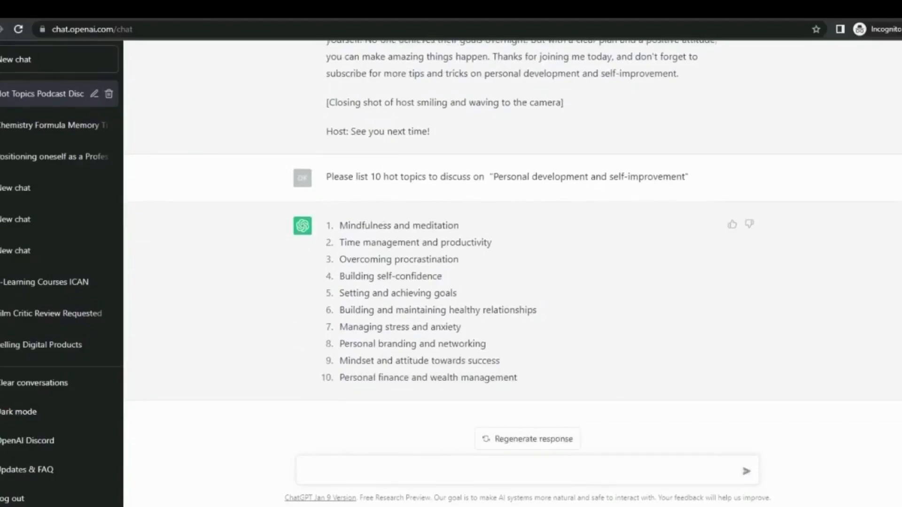
{"action": "double_click", "coordinate": [398, 259]}
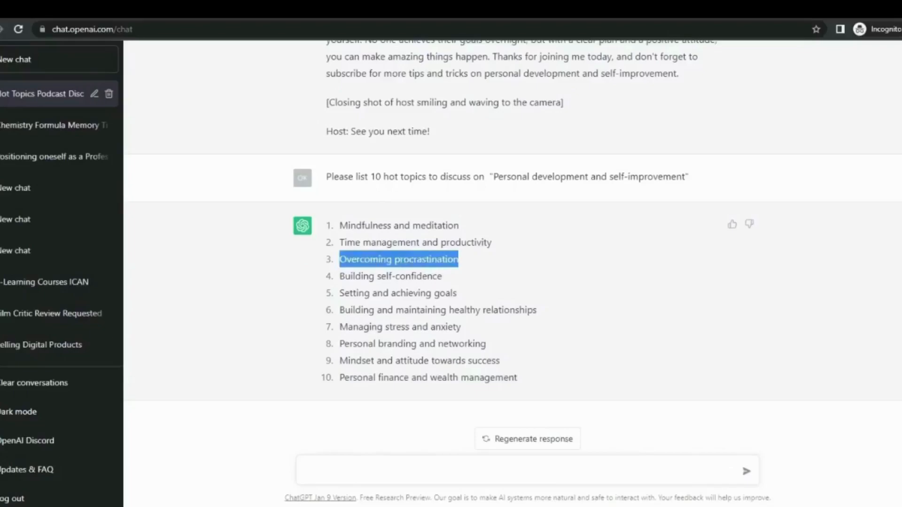
{"action": "mouse_move", "coordinate": [417, 376]}
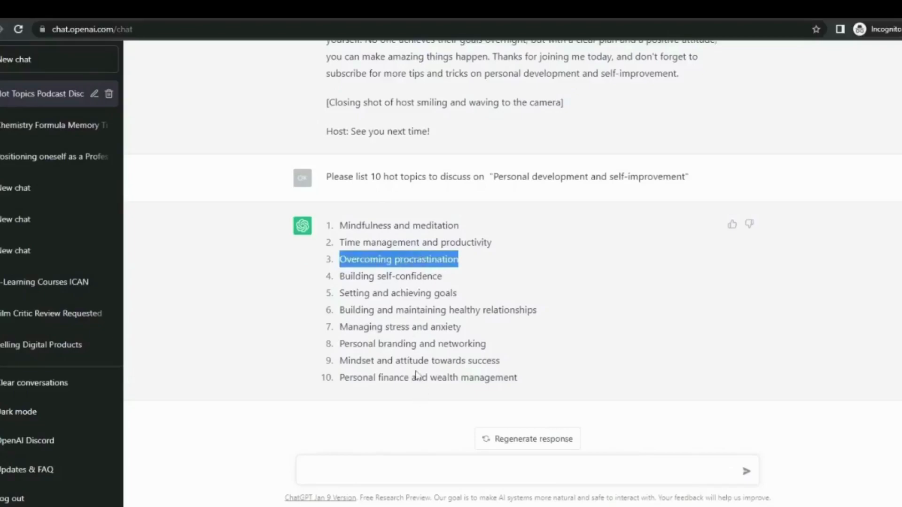
{"action": "mouse_move", "coordinate": [470, 337]}
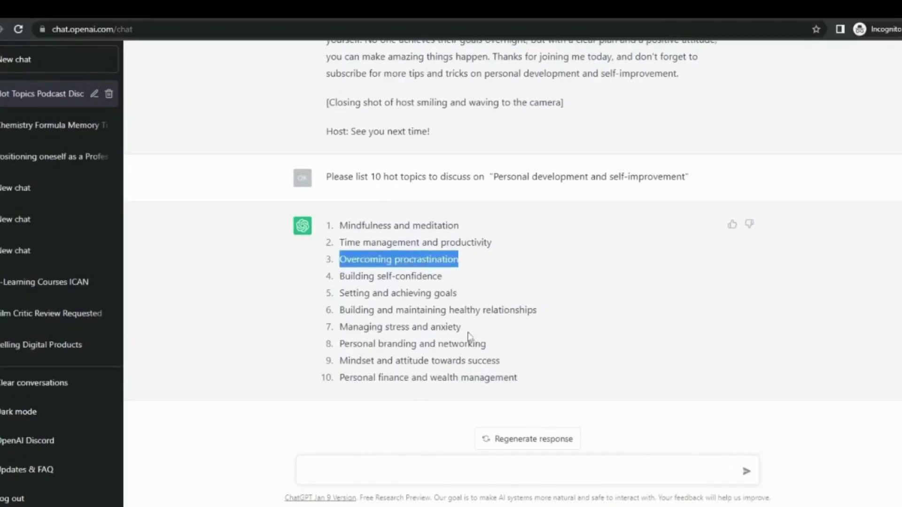
- Request an interesting 2-minute YouTube script on 'Overcoming procrastination' and read it
{"action": "type", "text": "Please make an interesting 2 minutes Youtube script on this topic \"Overcoming procrastination\""}
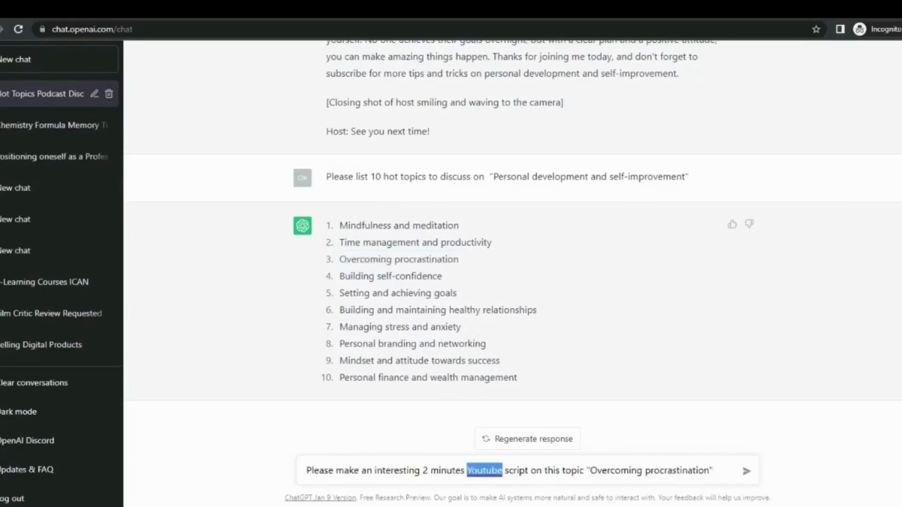
{"action": "left_click", "coordinate": [748, 481]}
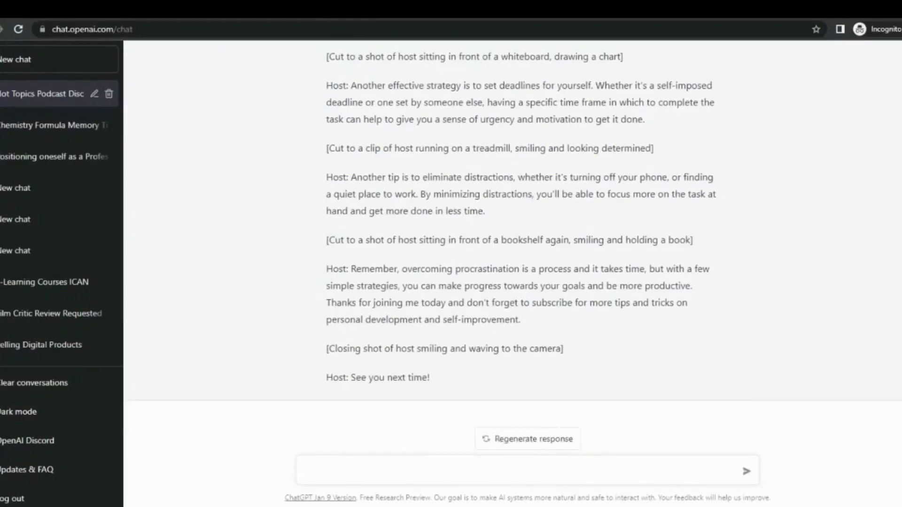
{"action": "mouse_move", "coordinate": [718, 305]}
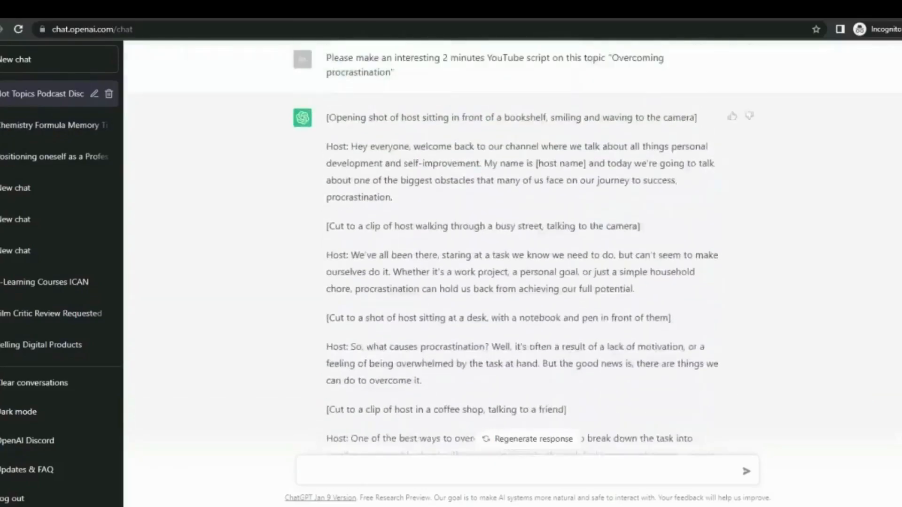
{"action": "scroll", "scroll_direction": "down", "scroll_amount": 3}
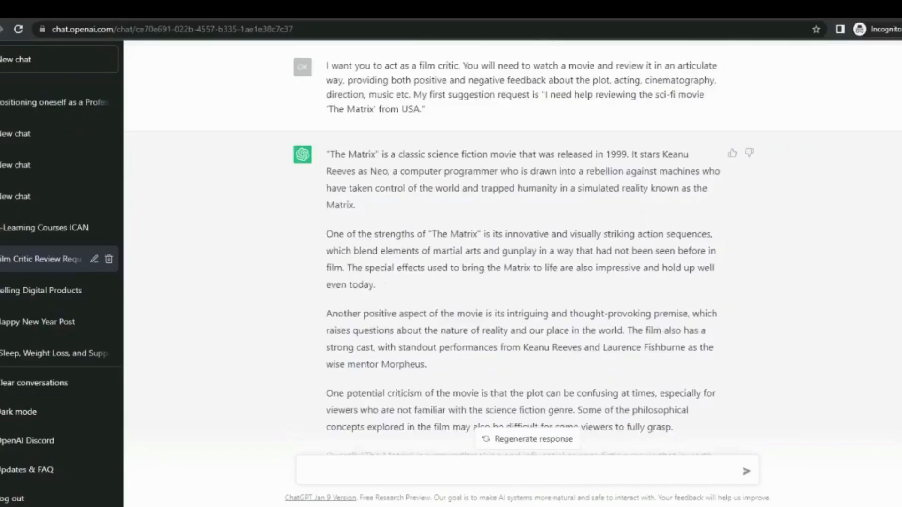
{"action": "mouse_move", "coordinate": [733, 65]}
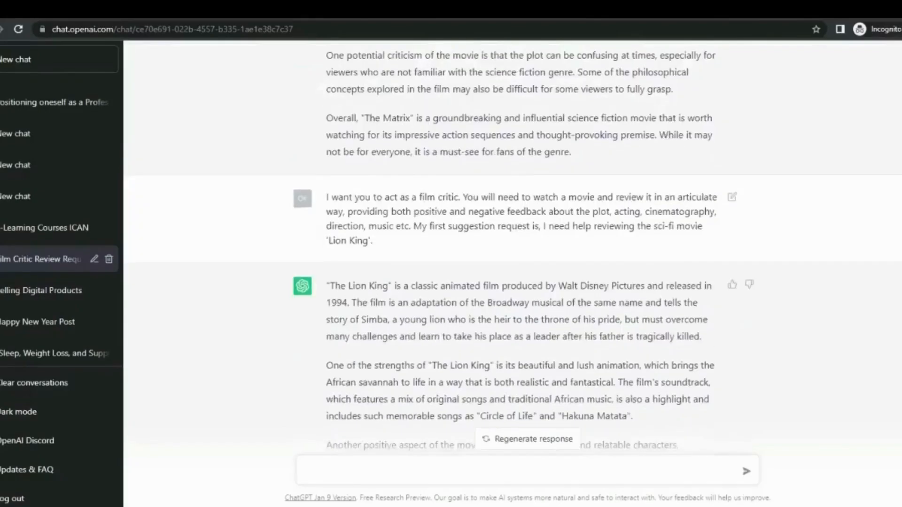
- Scroll through the film-critic Black Panther review to read it in full
{"action": "scroll", "scroll_direction": "down", "scroll_amount": 3}
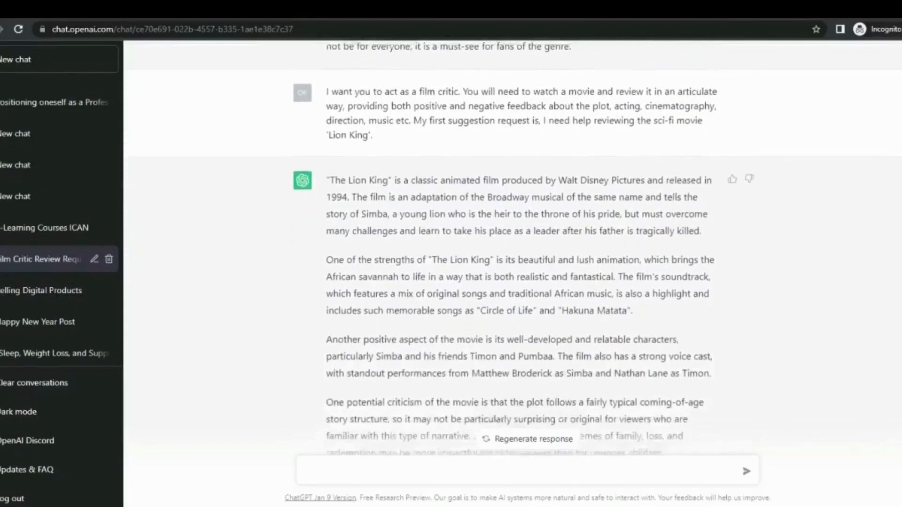
{"action": "scroll", "scroll_direction": "down", "scroll_amount": 3}
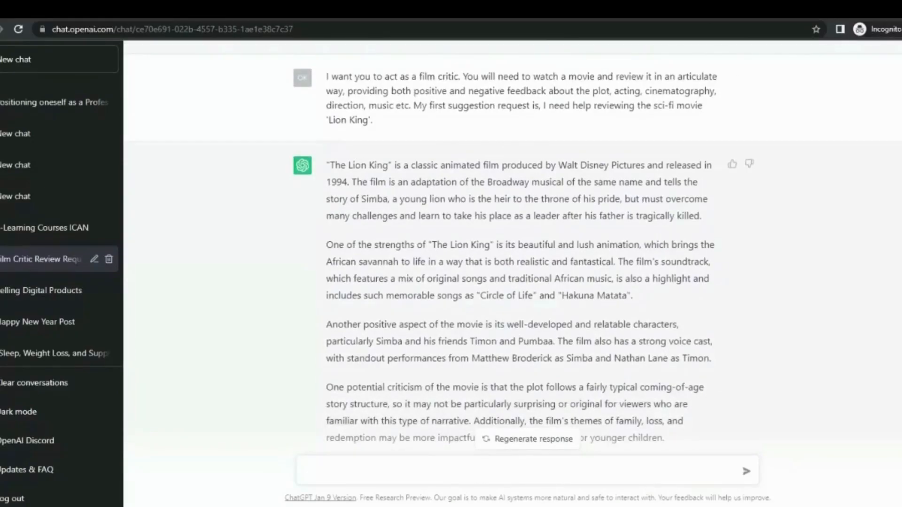
{"action": "scroll", "scroll_direction": "down", "scroll_amount": 3}
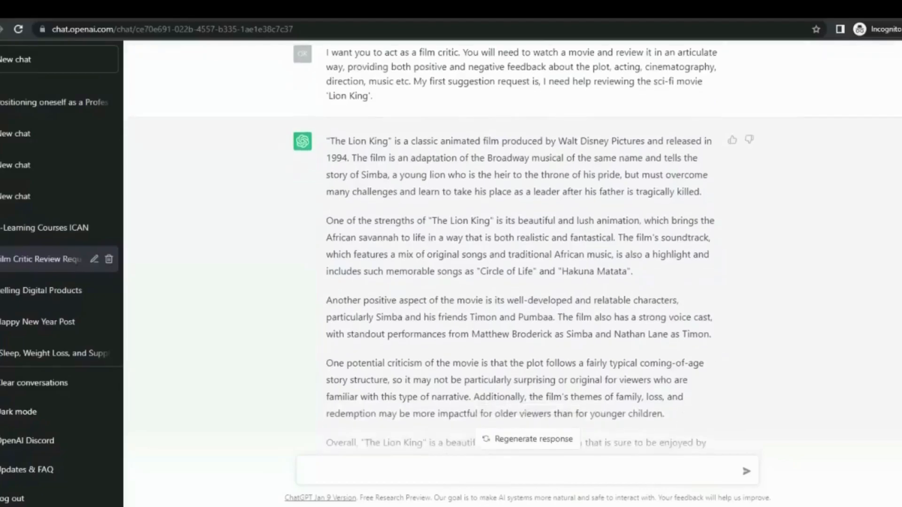
{"action": "scroll", "scroll_direction": "down", "scroll_amount": 3}
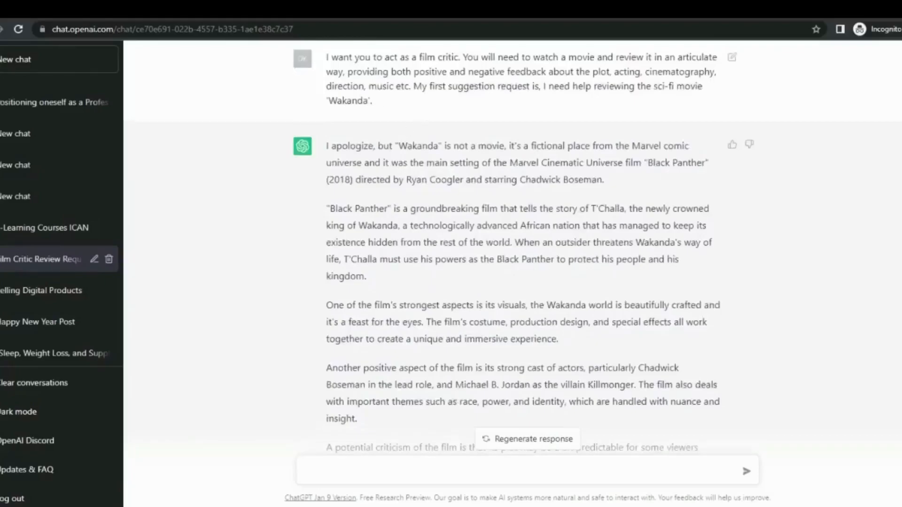
{"action": "scroll", "scroll_direction": "down", "scroll_amount": 3}
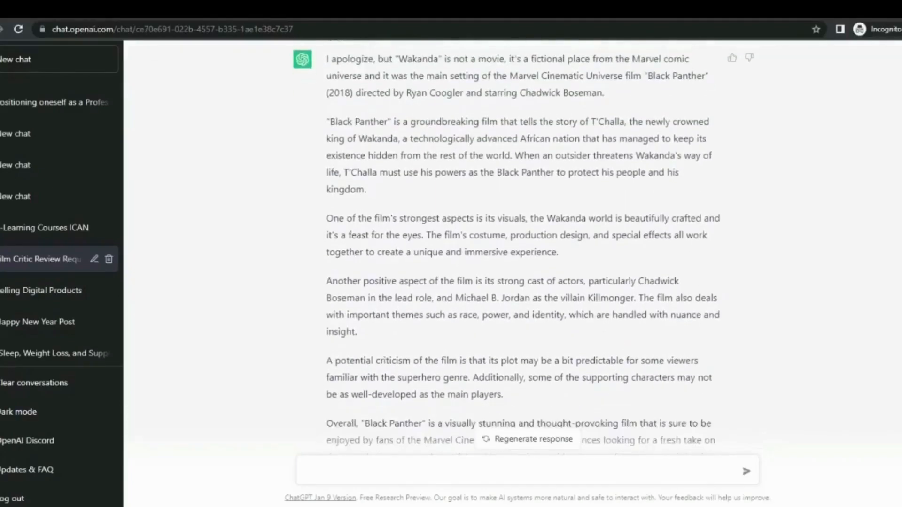
{"action": "mouse_move", "coordinate": [730, 415]}
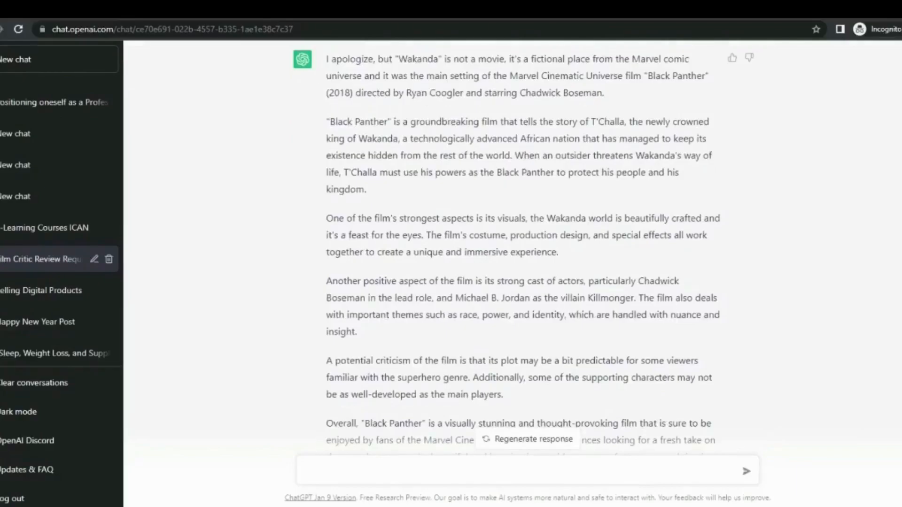
{"action": "scroll", "scroll_direction": "down", "scroll_amount": 3}
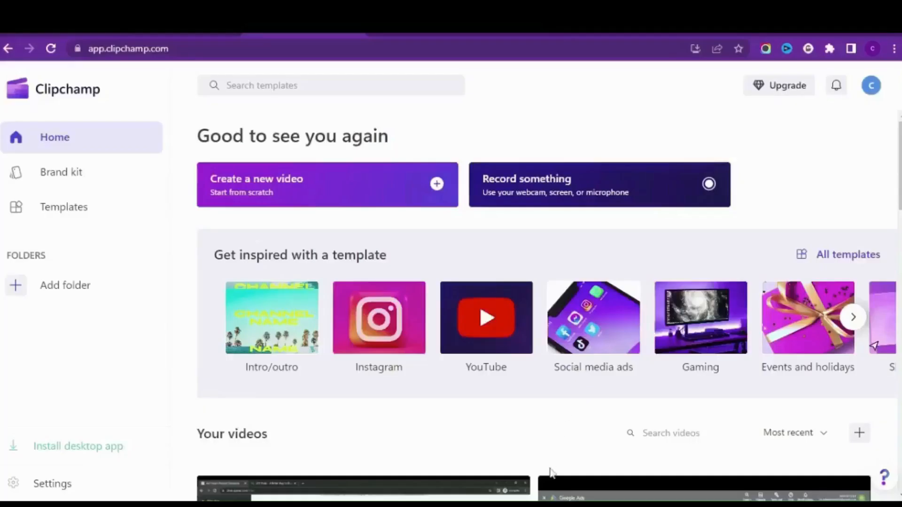
{"action": "mouse_move", "coordinate": [590, 163]}
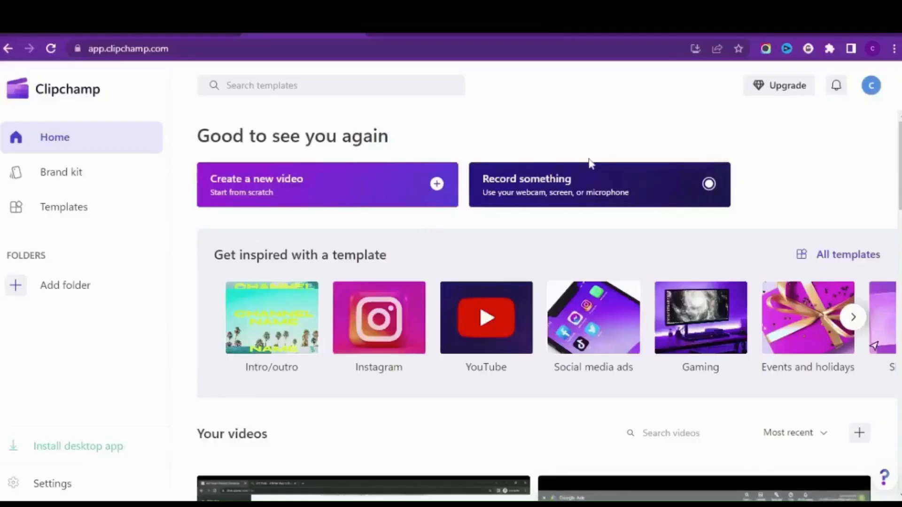
{"action": "mouse_move", "coordinate": [565, 193]}
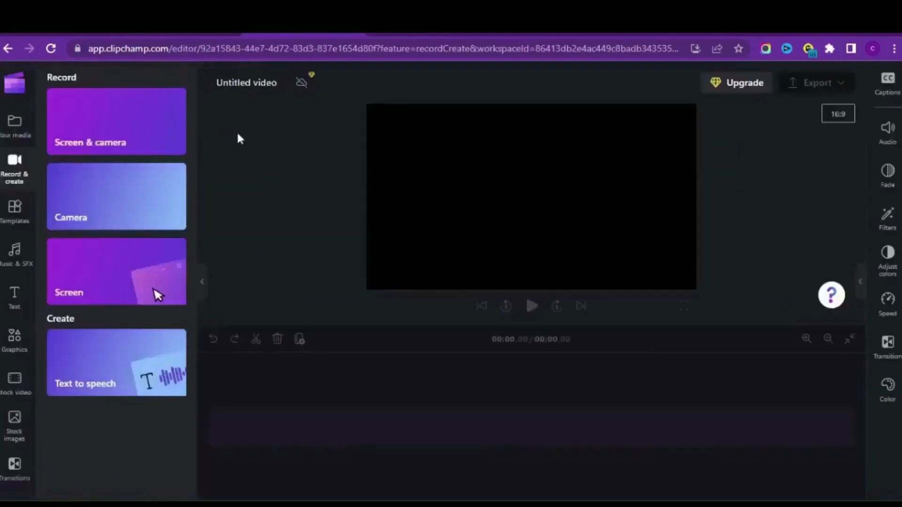
- Bring up the Text to speech tool from Record & create
{"action": "left_click", "coordinate": [116, 363]}
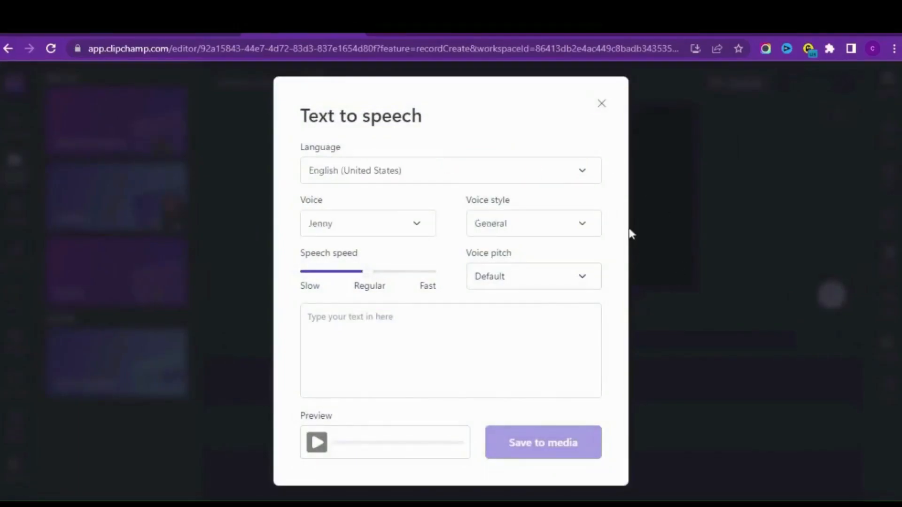
- Keep English (United States), set an excited voice style and choose Ana as narrator
{"action": "left_click", "coordinate": [450, 170]}
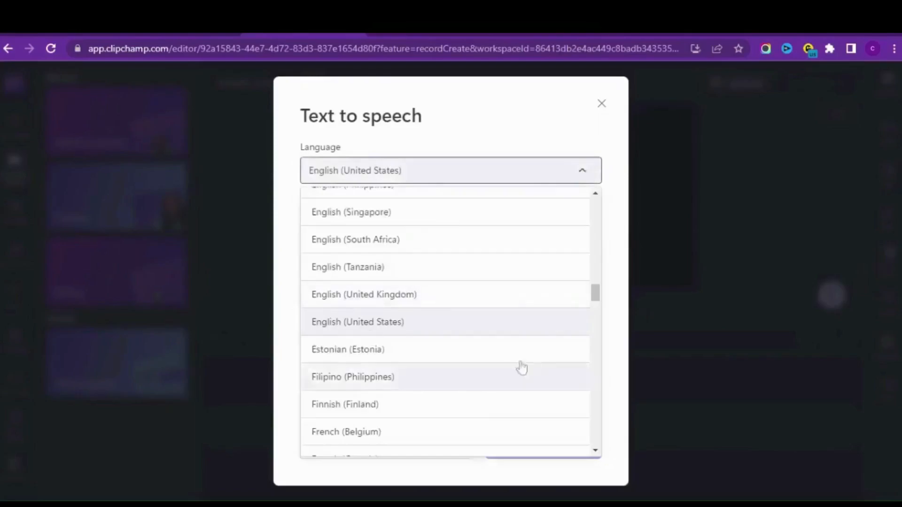
{"action": "scroll", "scroll_direction": "down", "scroll_amount": 3}
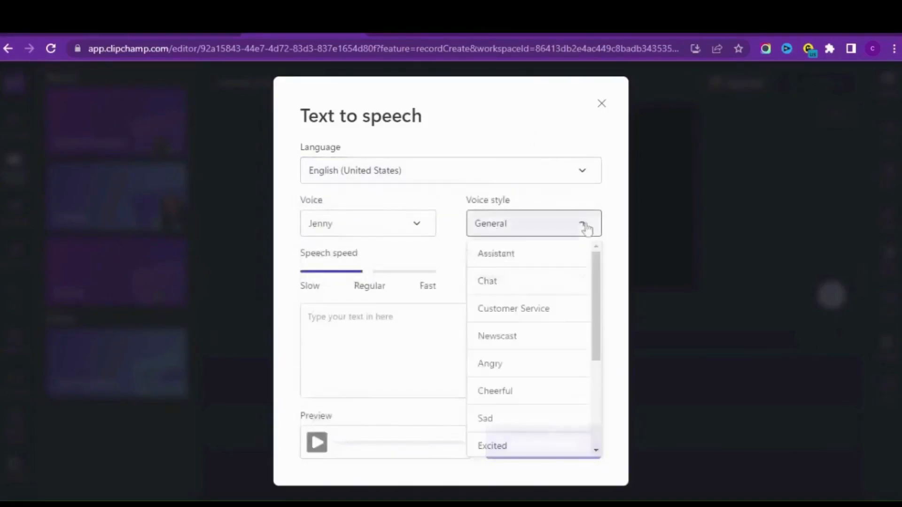
{"action": "left_click", "coordinate": [492, 445]}
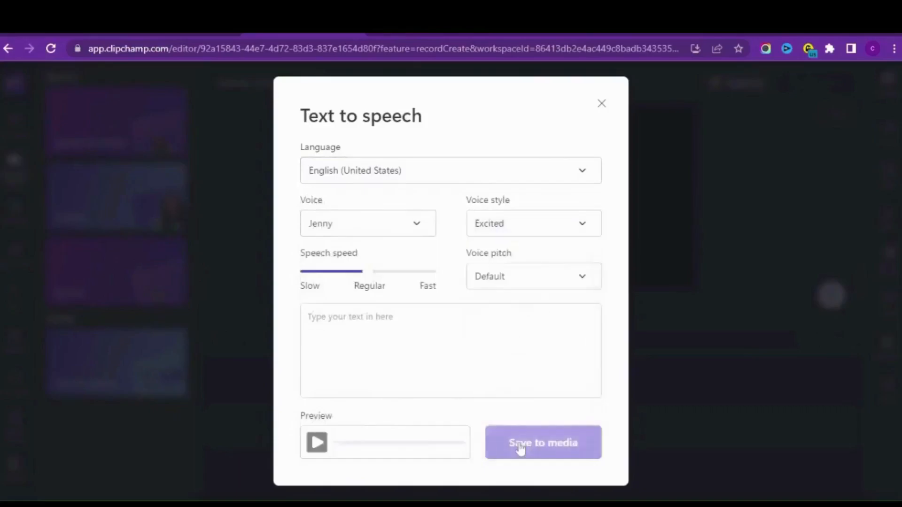
{"action": "left_click", "coordinate": [368, 224]}
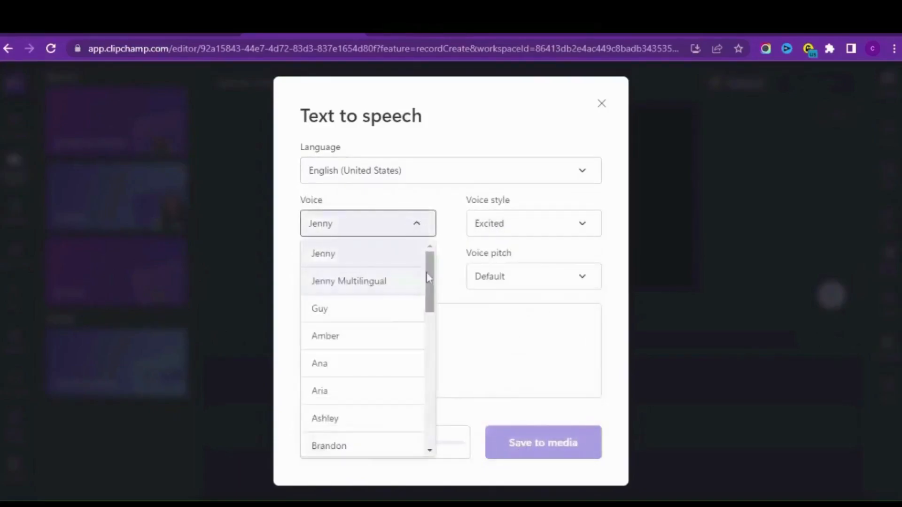
{"action": "scroll", "scroll_direction": "down", "scroll_amount": 3}
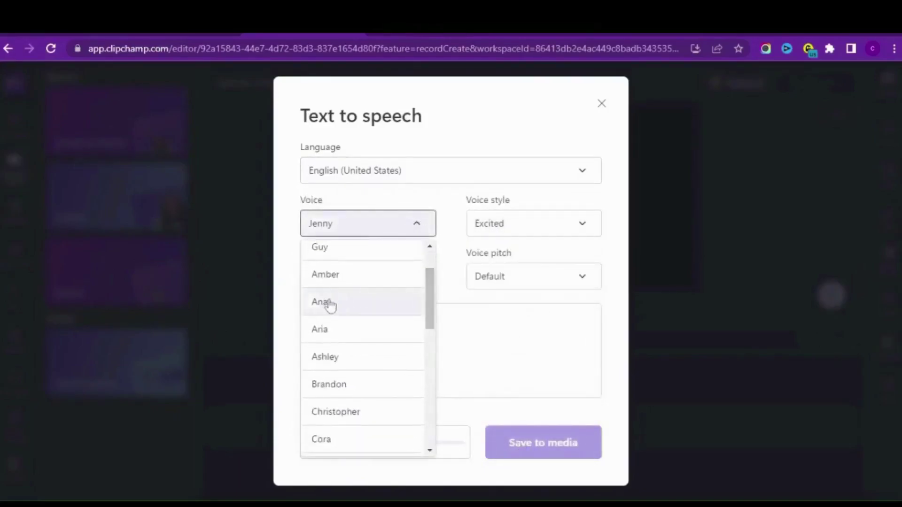
{"action": "left_click", "coordinate": [319, 303]}
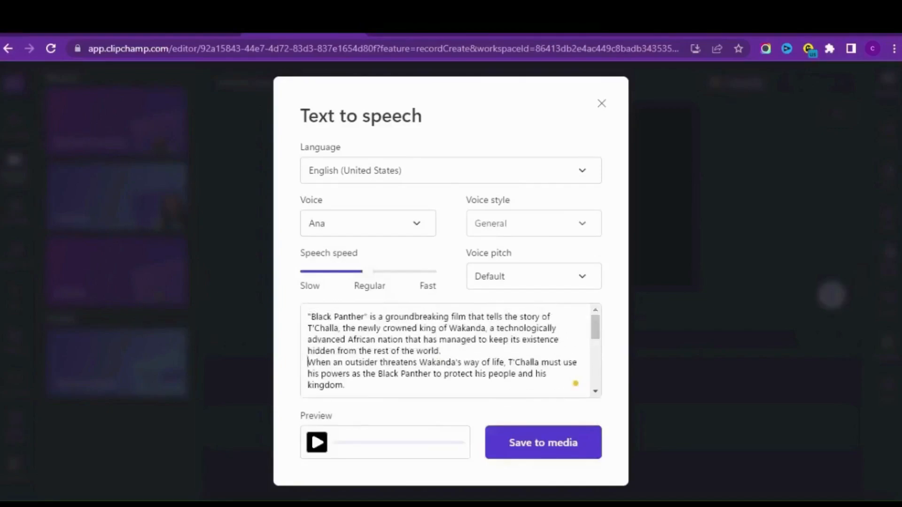
- Preview Ana's narration of the Black Panther review to the end, then browse other voices
{"action": "scroll", "scroll_direction": "down", "scroll_amount": 3}
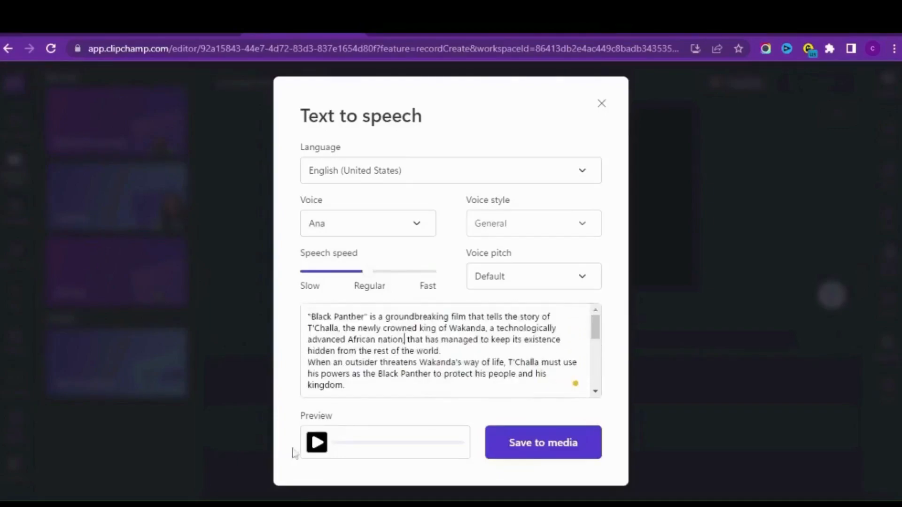
{"action": "left_click", "coordinate": [316, 443]}
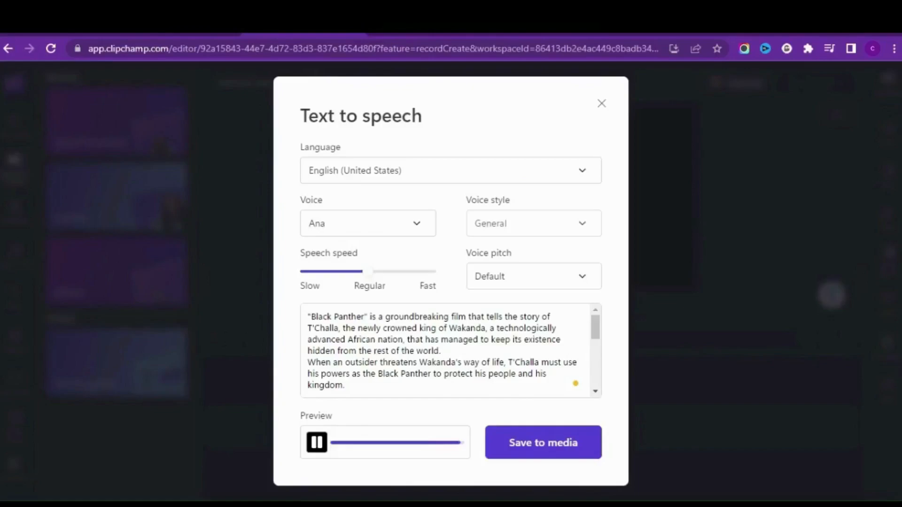
{"action": "left_click", "coordinate": [315, 443]}
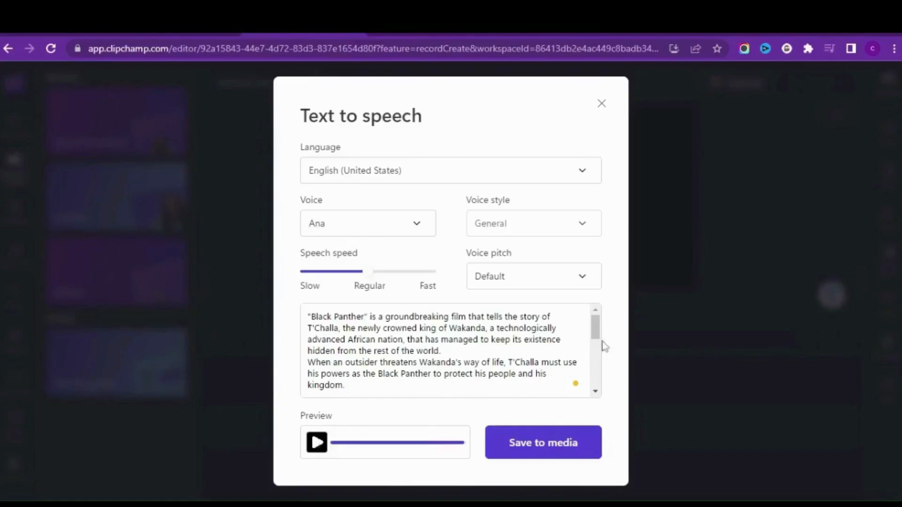
{"action": "left_click", "coordinate": [367, 224]}
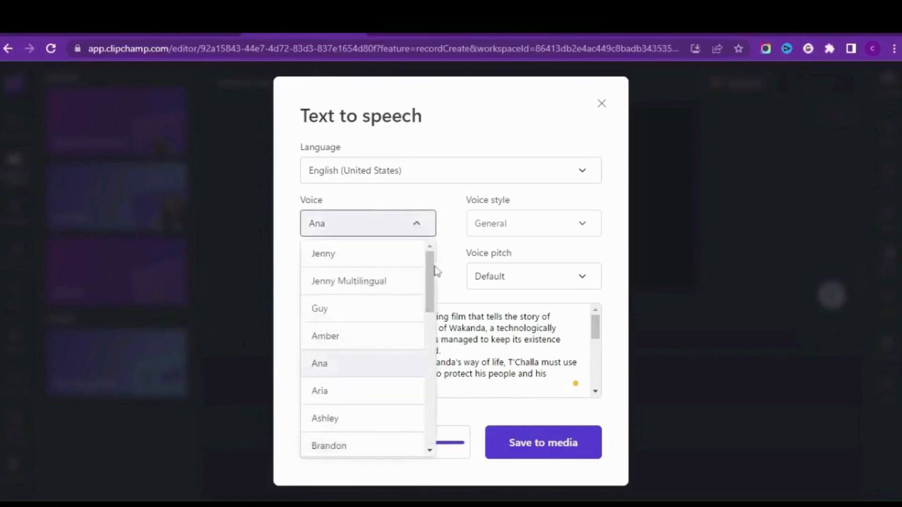
{"action": "scroll", "scroll_direction": "down", "scroll_amount": 3}
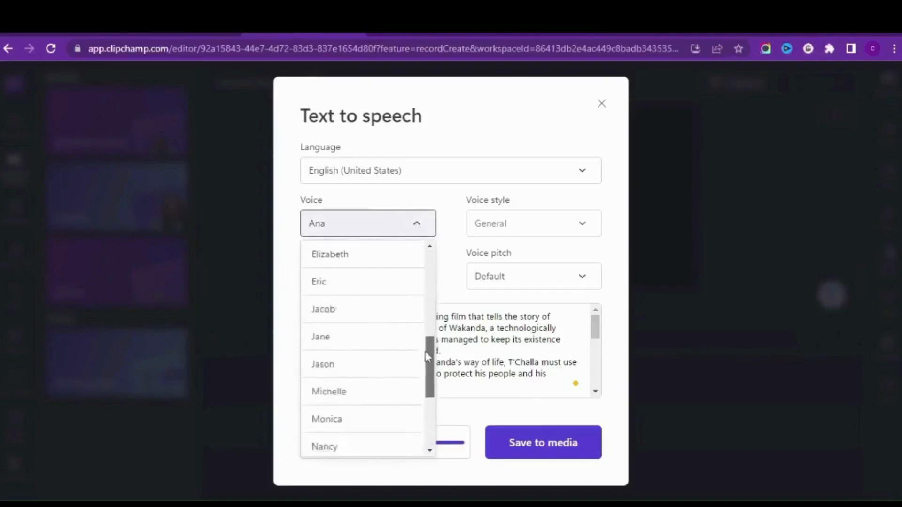
- Choose Roger as narrator and play his preview while following the review text
{"action": "scroll", "scroll_direction": "down", "scroll_amount": 3}
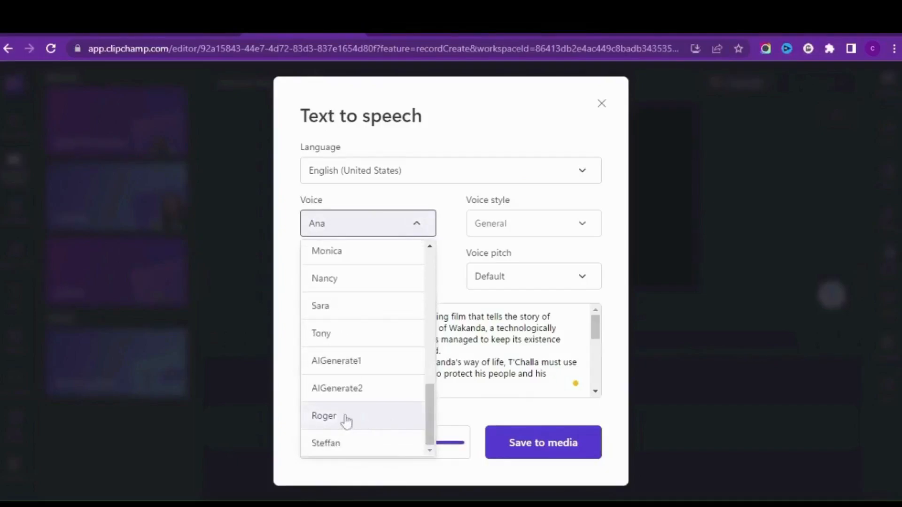
{"action": "left_click", "coordinate": [324, 416]}
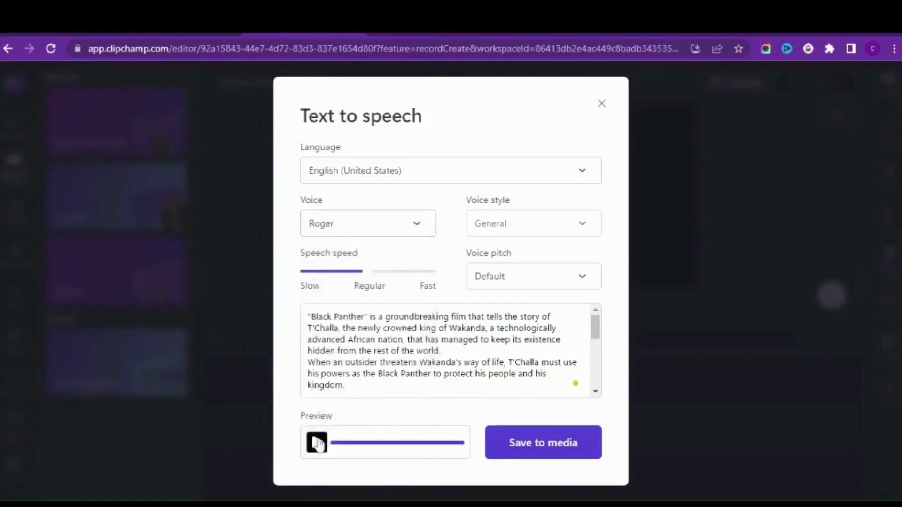
{"action": "left_click", "coordinate": [317, 443]}
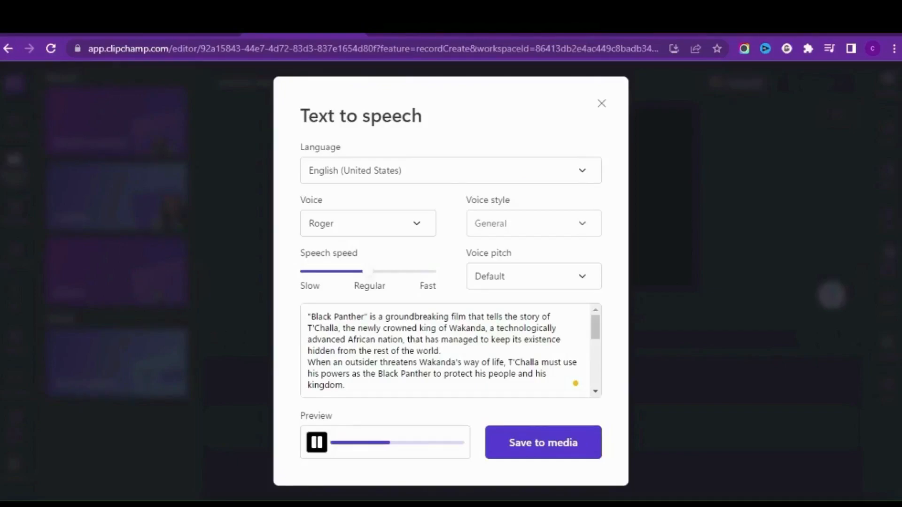
{"action": "scroll", "scroll_direction": "down", "scroll_amount": 3}
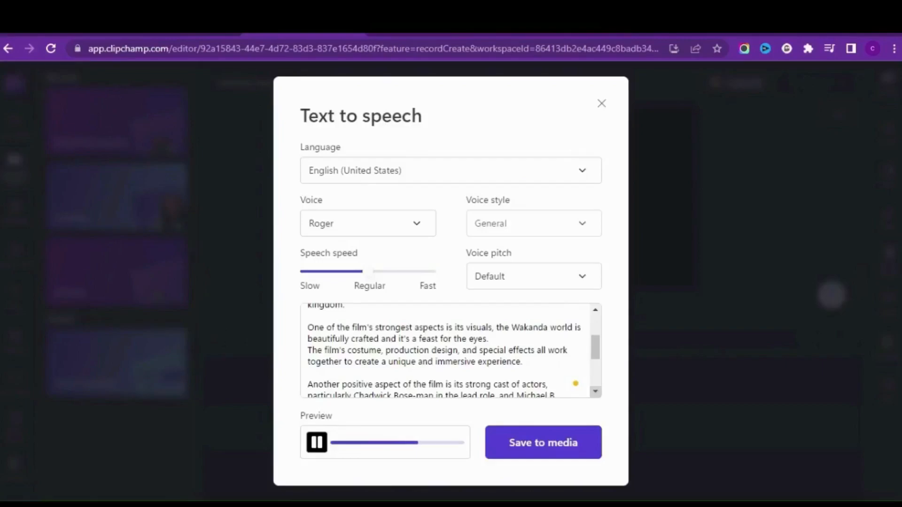
{"action": "scroll", "scroll_direction": "down", "scroll_amount": 3}
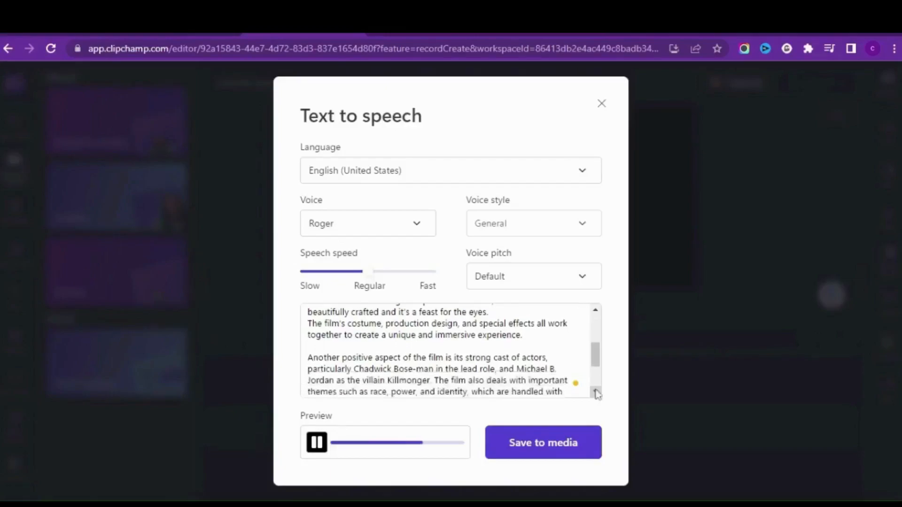
{"action": "scroll", "scroll_direction": "down", "scroll_amount": 3}
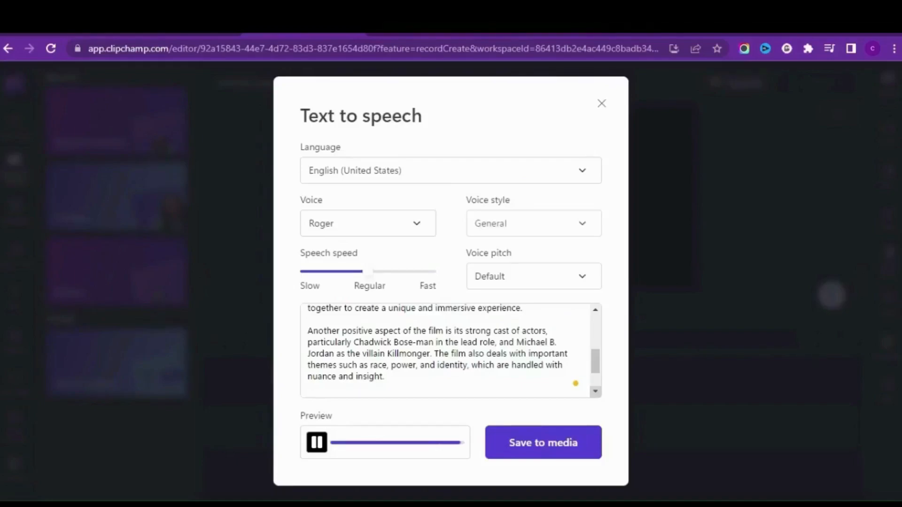
- Stop the Roger preview and save the narration to media
{"action": "left_click", "coordinate": [318, 443]}
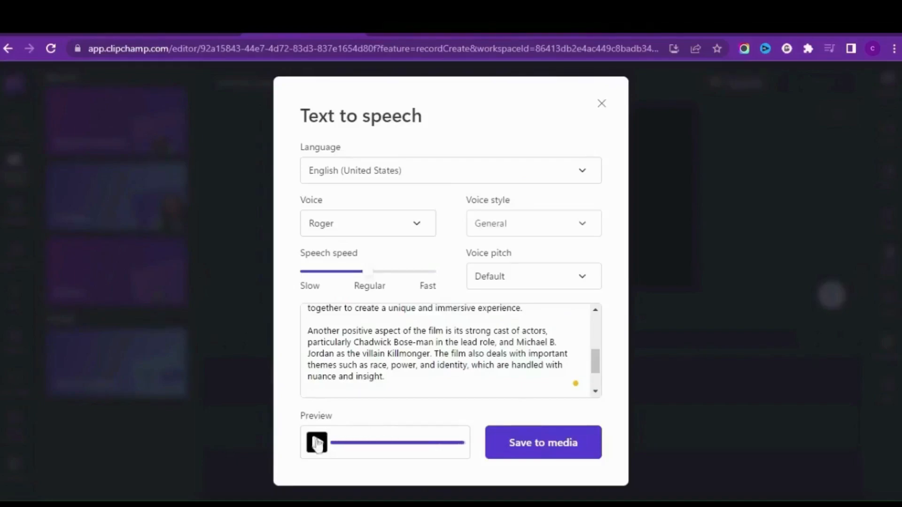
{"action": "left_click", "coordinate": [316, 443]}
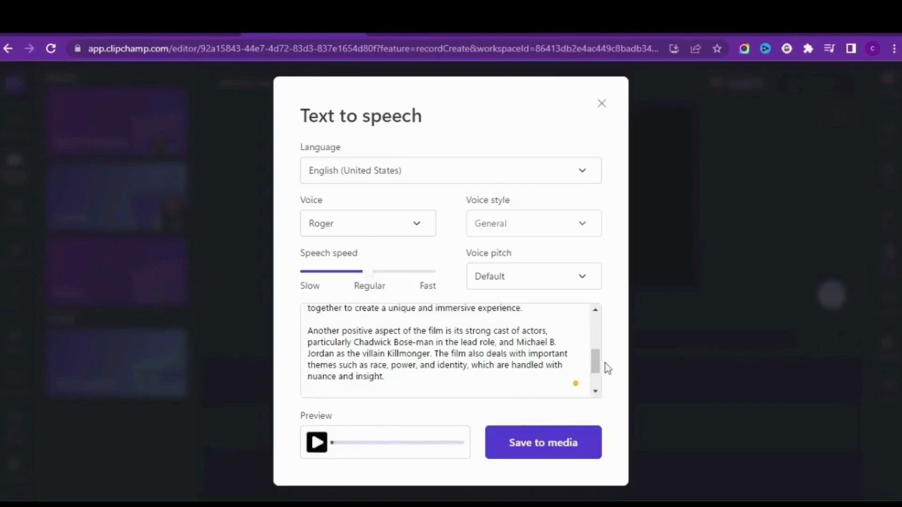
{"action": "left_click", "coordinate": [543, 442]}
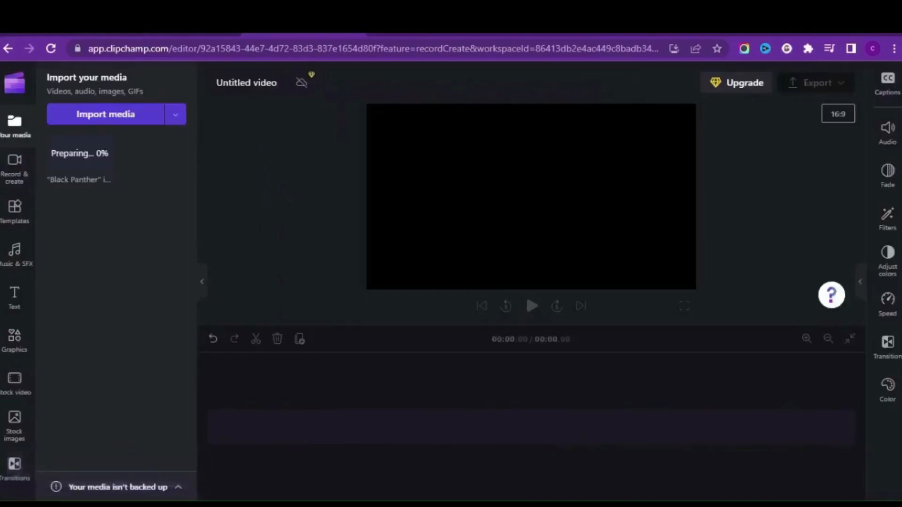
{"action": "mouse_move", "coordinate": [711, 270]}
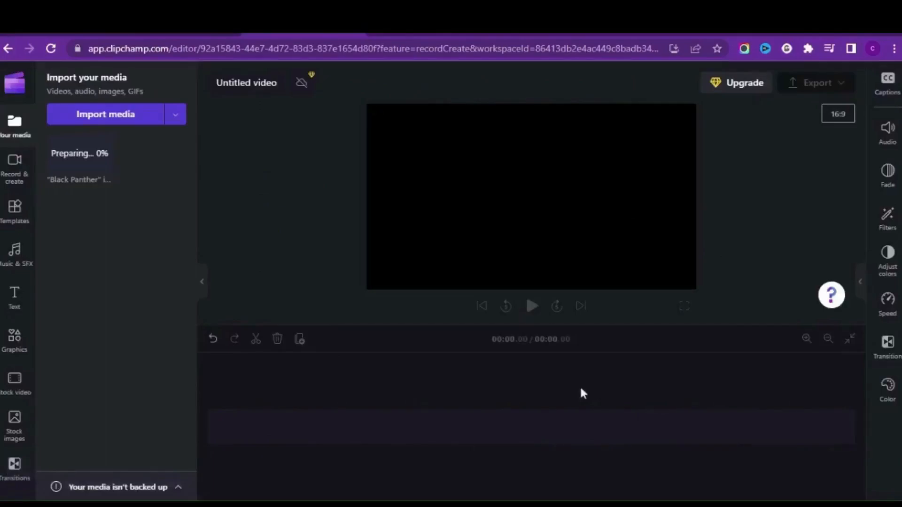
{"action": "mouse_move", "coordinate": [98, 164]}
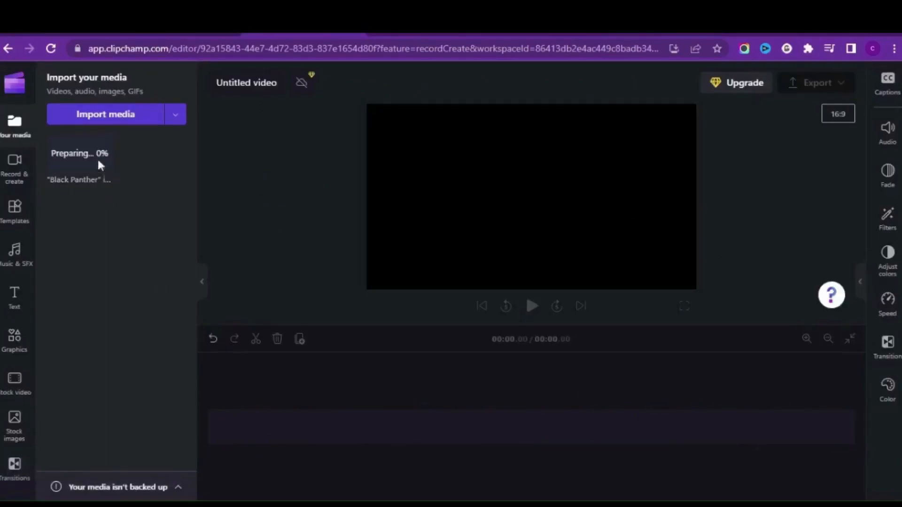
{"action": "mouse_move", "coordinate": [179, 213]}
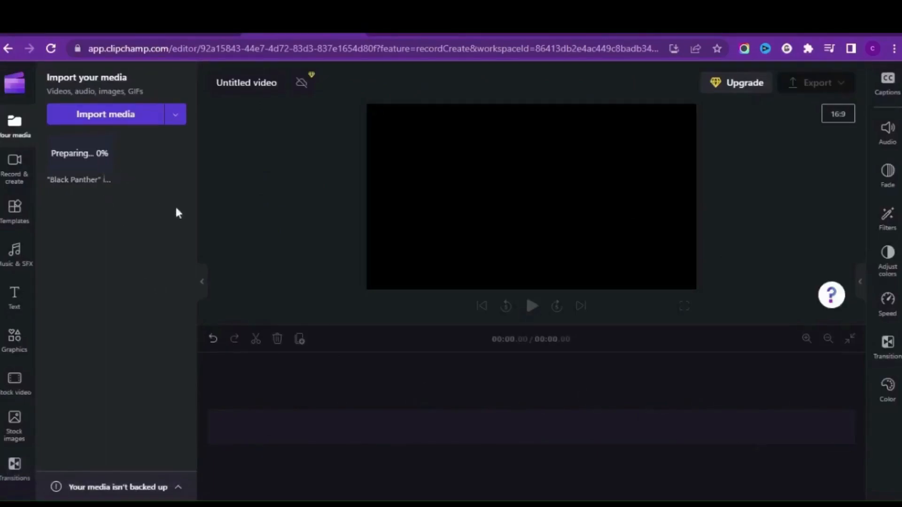
{"action": "mouse_move", "coordinate": [105, 164]}
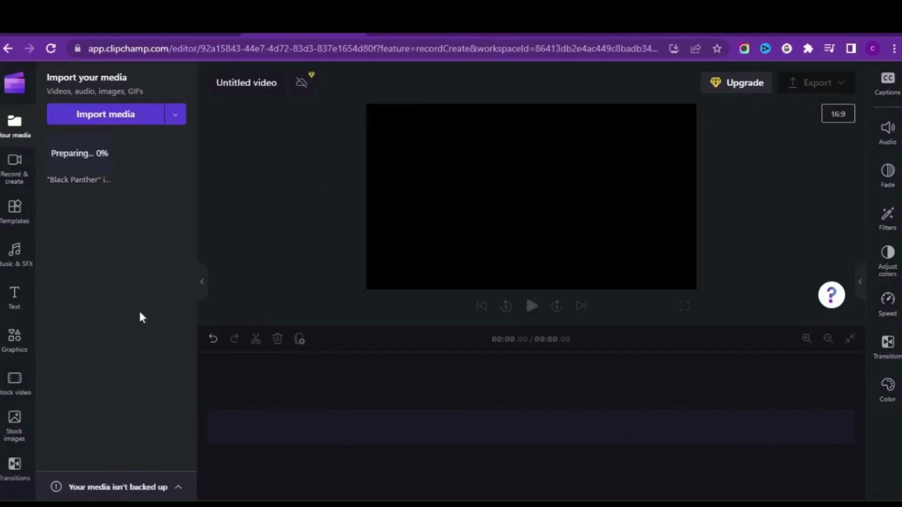
{"action": "mouse_move", "coordinate": [206, 260]}
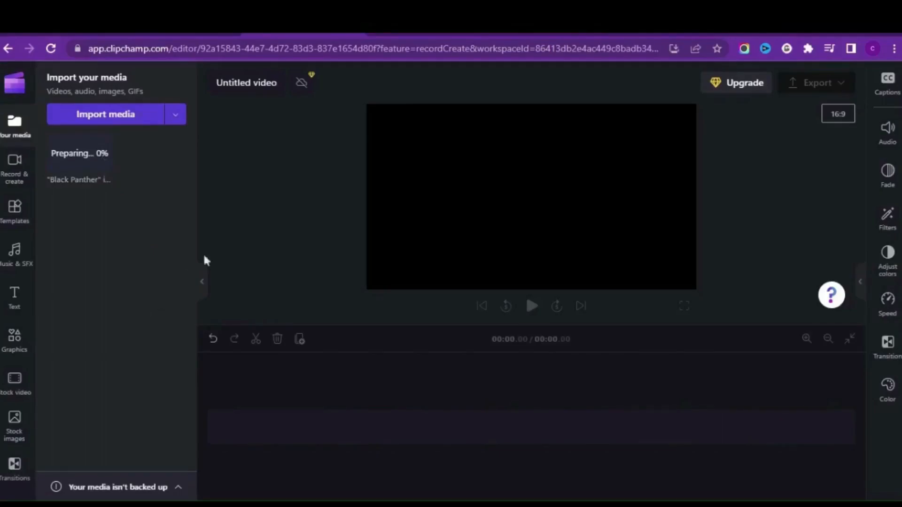
{"action": "mouse_move", "coordinate": [233, 150]}
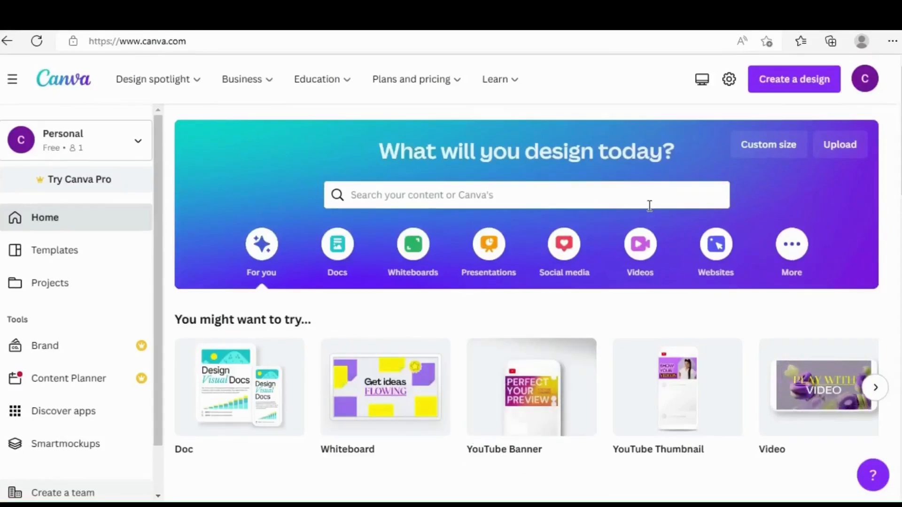
{"action": "mouse_move", "coordinate": [781, 203]}
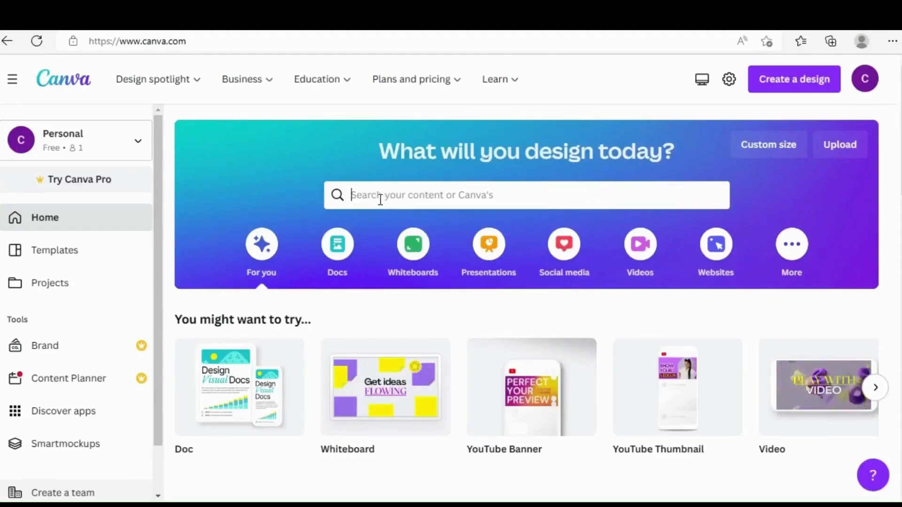
- Search Canva templates for 'youtube podcast video'
{"action": "type", "text": "YOUTUBE V"}
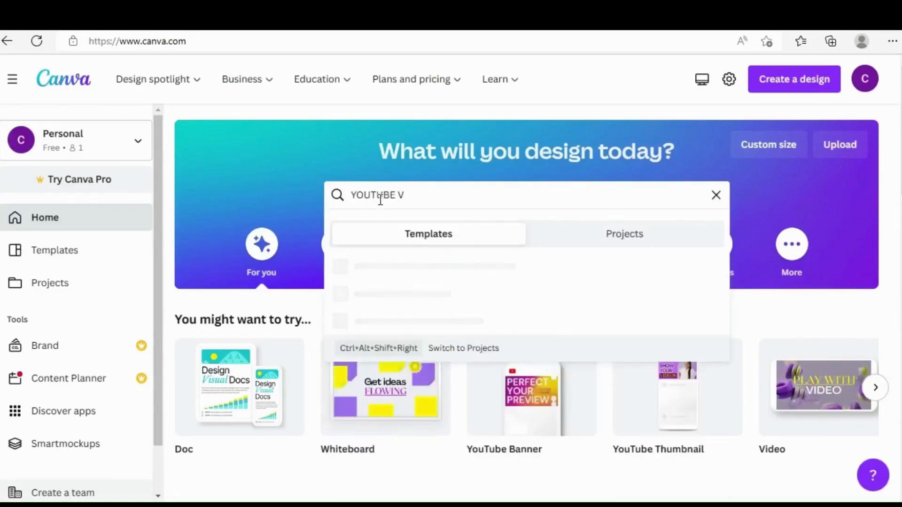
{"action": "key", "text": "Enter"}
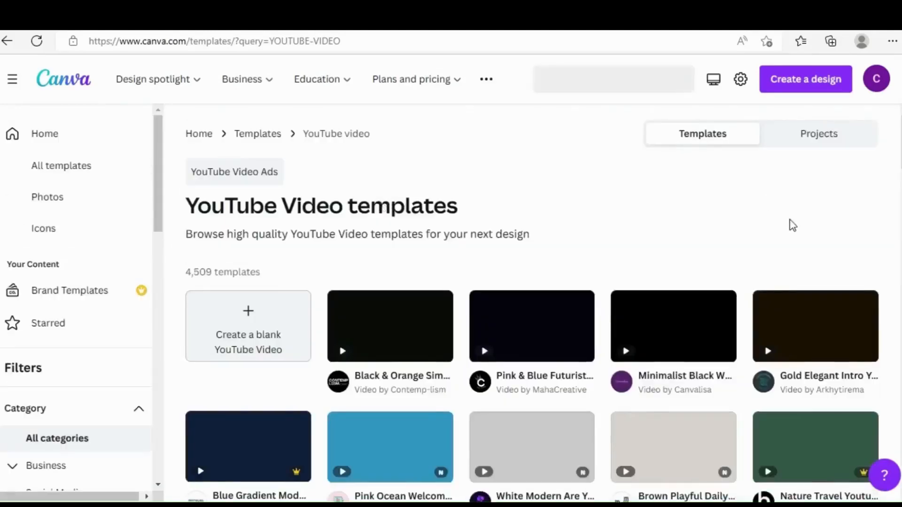
{"action": "left_click", "coordinate": [614, 79]}
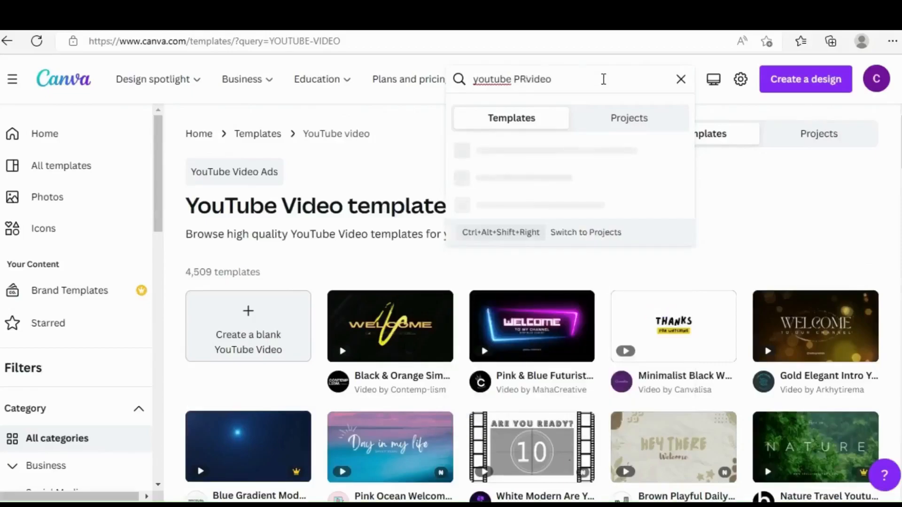
{"action": "type", "text": "PODC"}
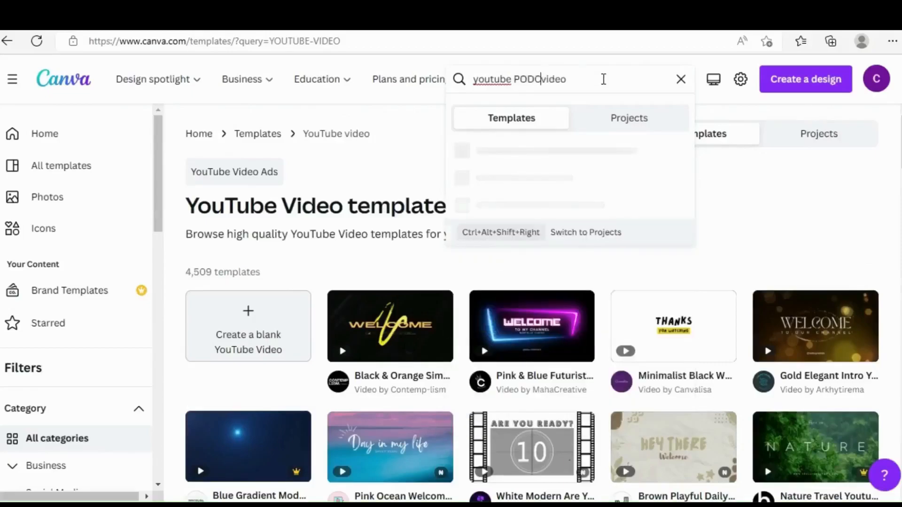
{"action": "key", "text": "Enter"}
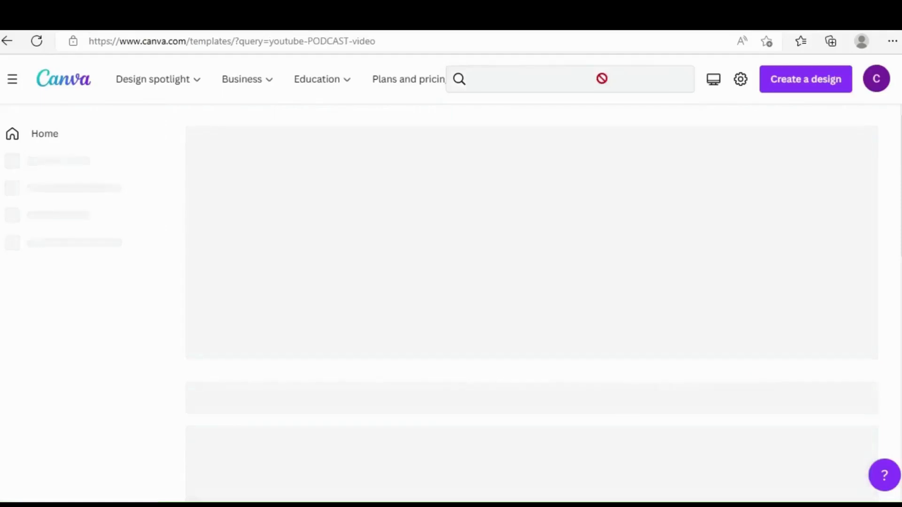
{"action": "type", "text": "youtube podcast video"}
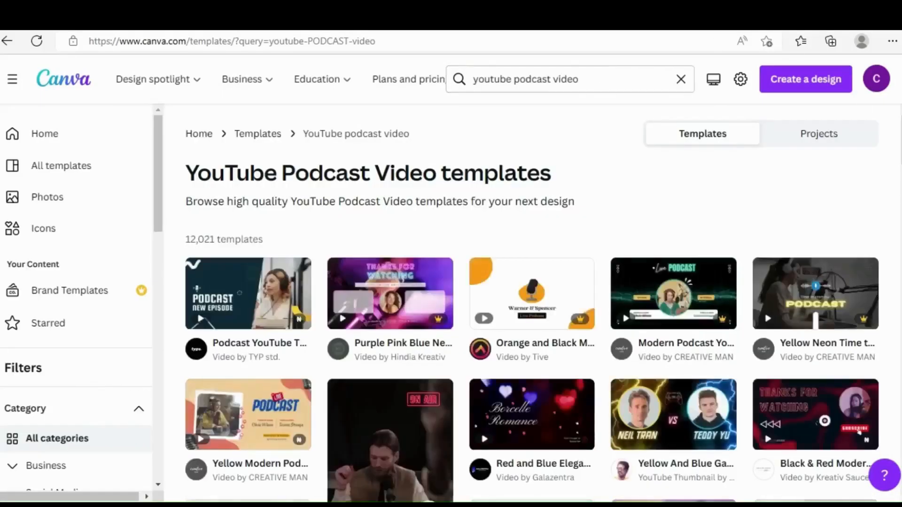
- Browse the results and preview the Podcast YouTube Thumbnail Video Opener template
{"action": "scroll", "scroll_direction": "down", "scroll_amount": 3}
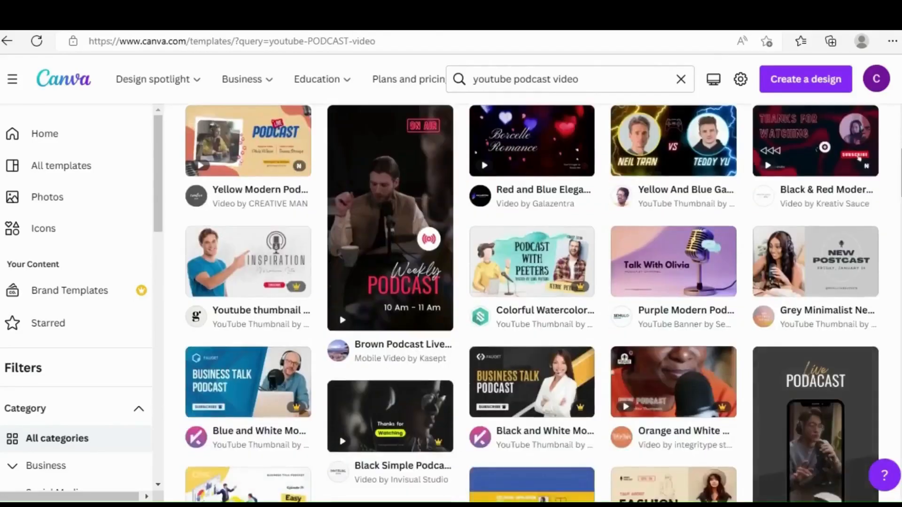
{"action": "scroll", "scroll_direction": "down", "scroll_amount": 3}
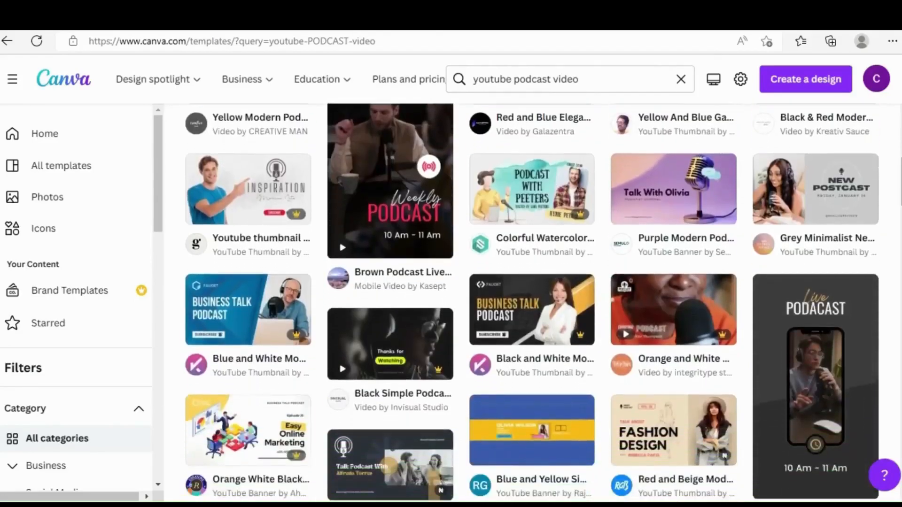
{"action": "scroll", "scroll_direction": "down", "scroll_amount": 3}
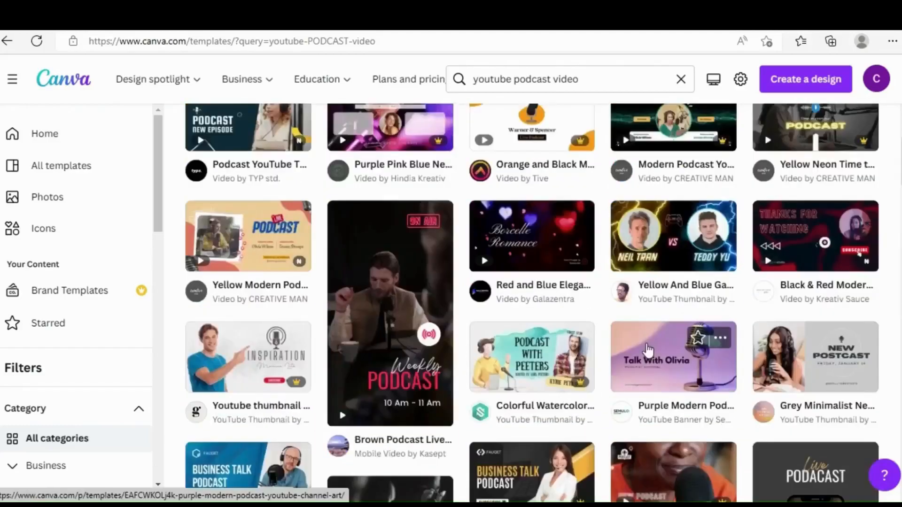
{"action": "mouse_move", "coordinate": [253, 136]}
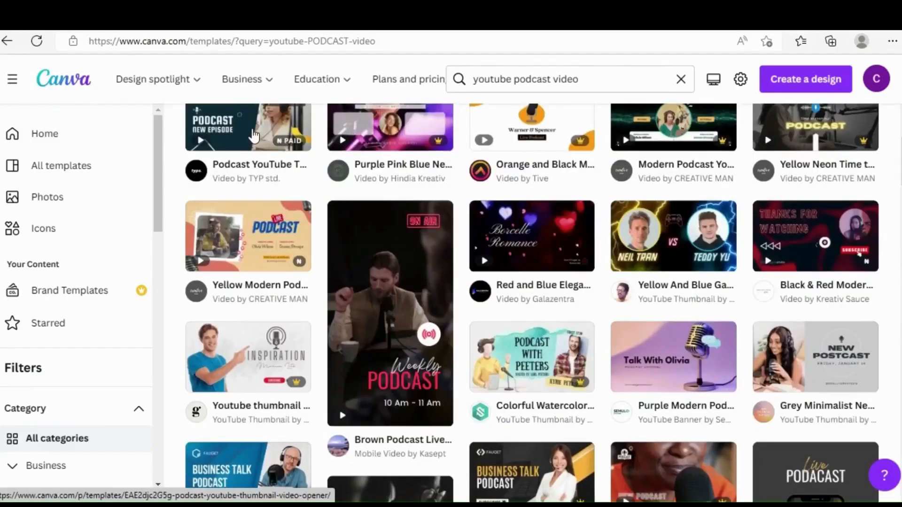
{"action": "left_click", "coordinate": [251, 128]}
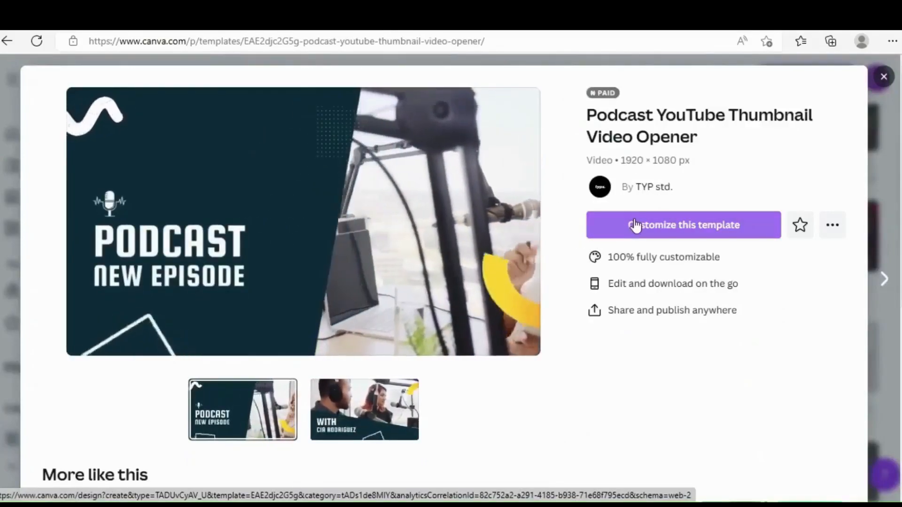
- Customize a copy of the Podcast YouTube Thumbnail Video Opener template and select its video clip
{"action": "left_click", "coordinate": [683, 226]}
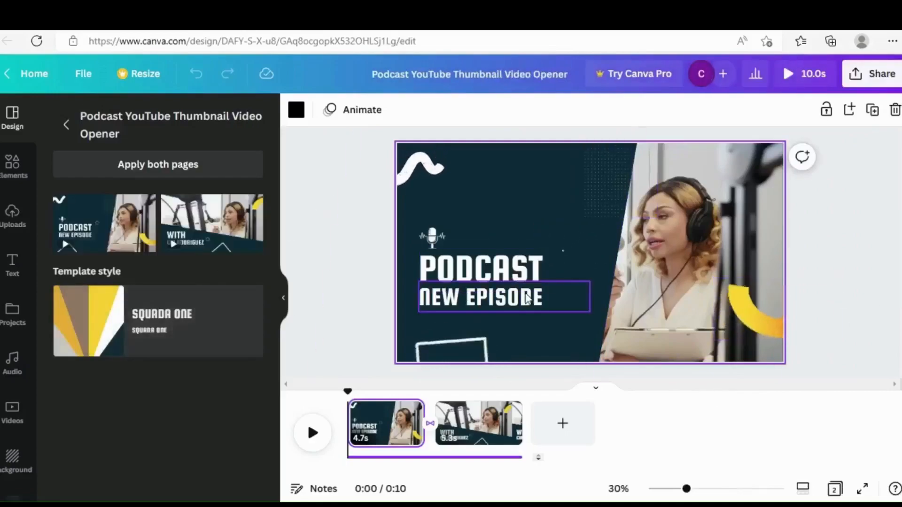
{"action": "left_click", "coordinate": [679, 253]}
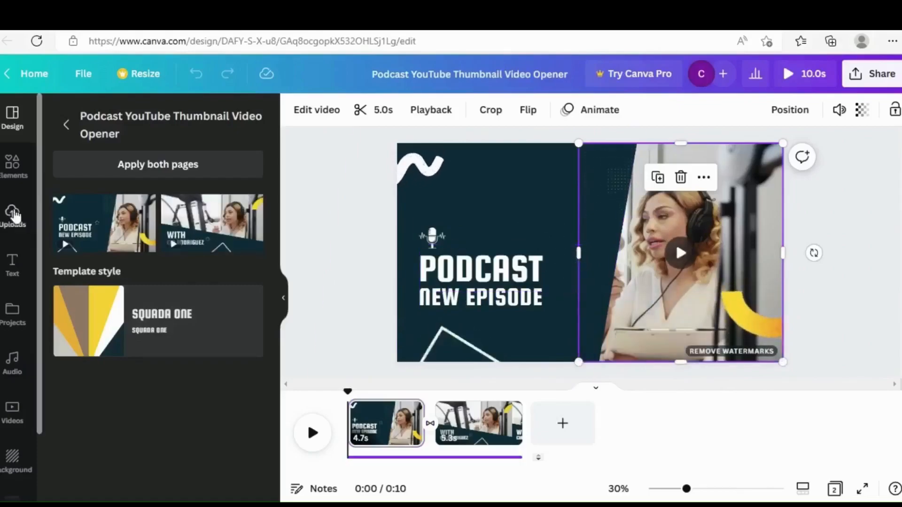
{"action": "left_click", "coordinate": [13, 162]}
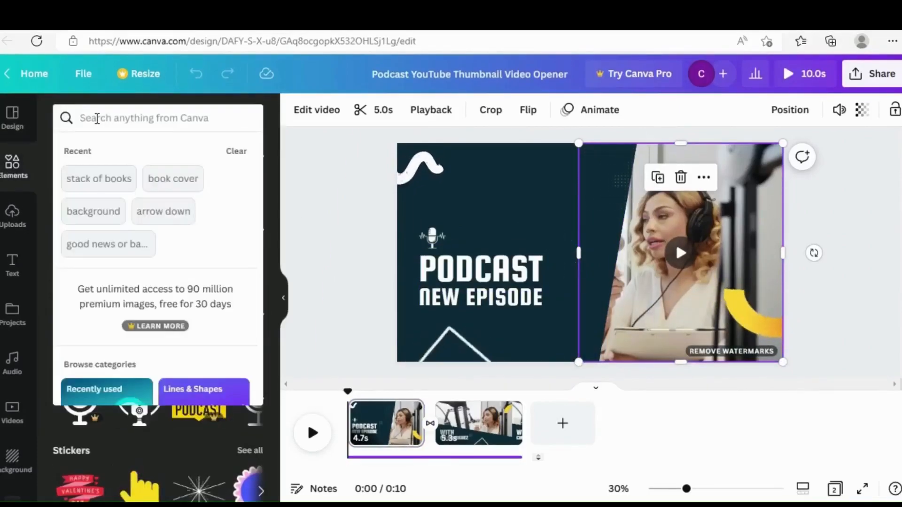
- Search Elements for 'woman listening to podcast' media and pick a clip from the results
{"action": "type", "text": "podcast woman"}
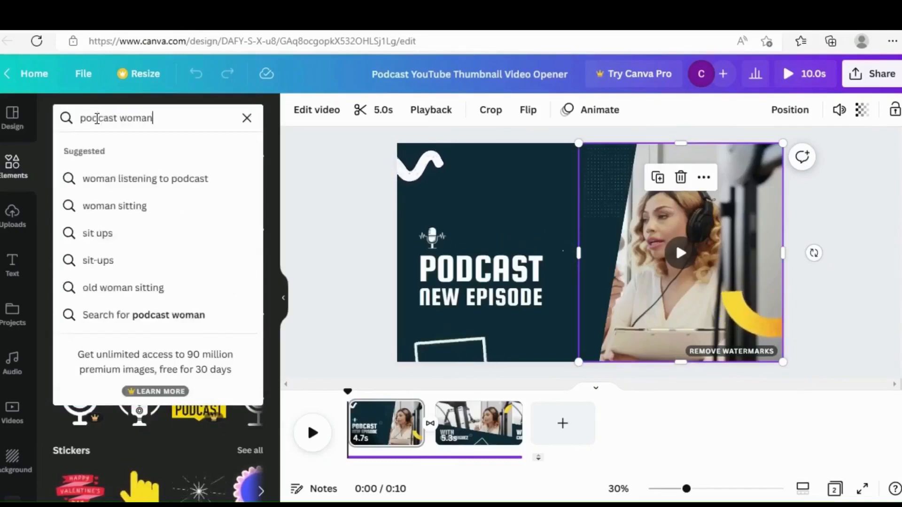
{"action": "key", "text": "Enter"}
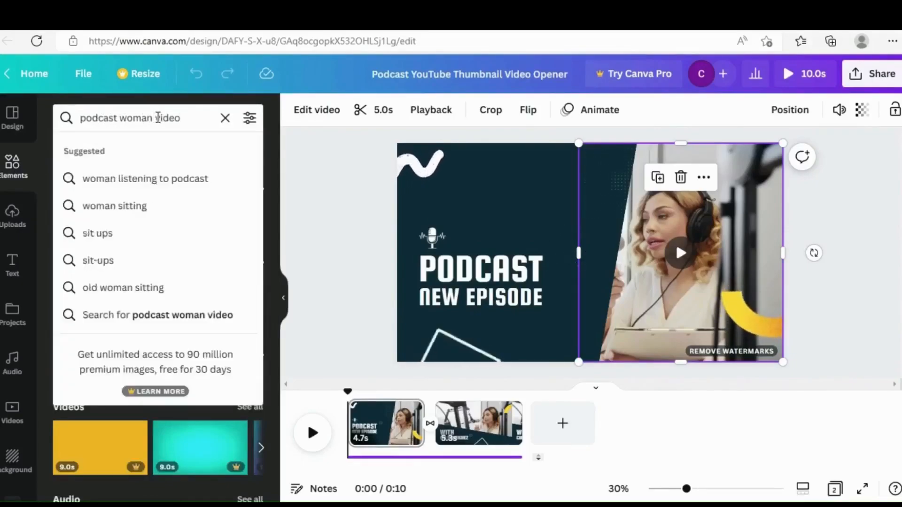
{"action": "left_click", "coordinate": [144, 178]}
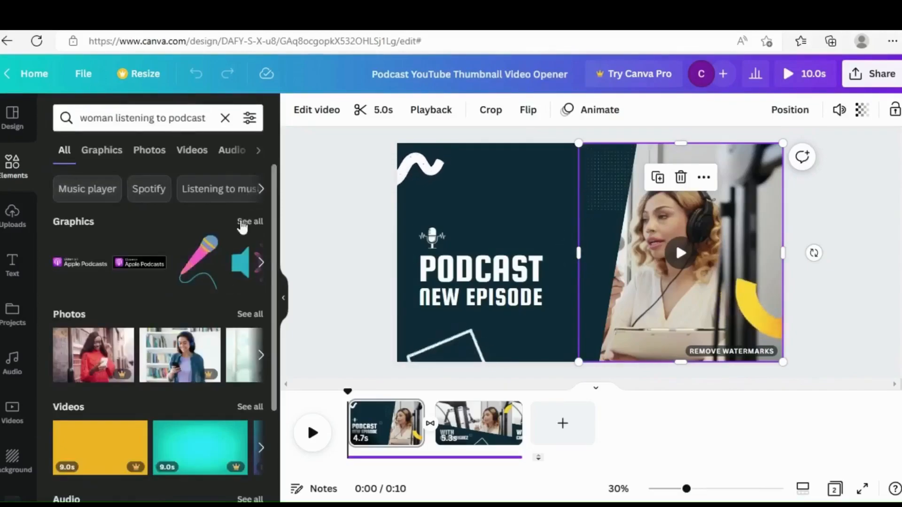
{"action": "scroll", "scroll_direction": "down", "scroll_amount": 3}
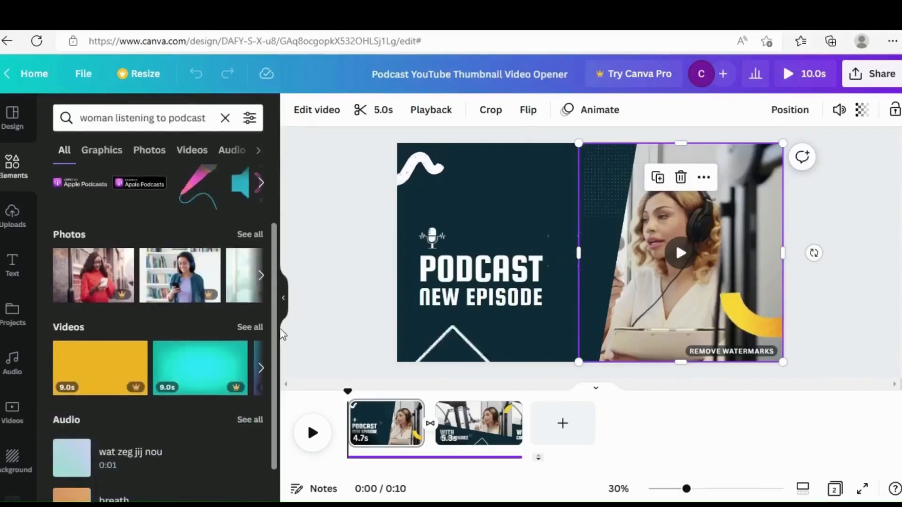
{"action": "left_click", "coordinate": [191, 150]}
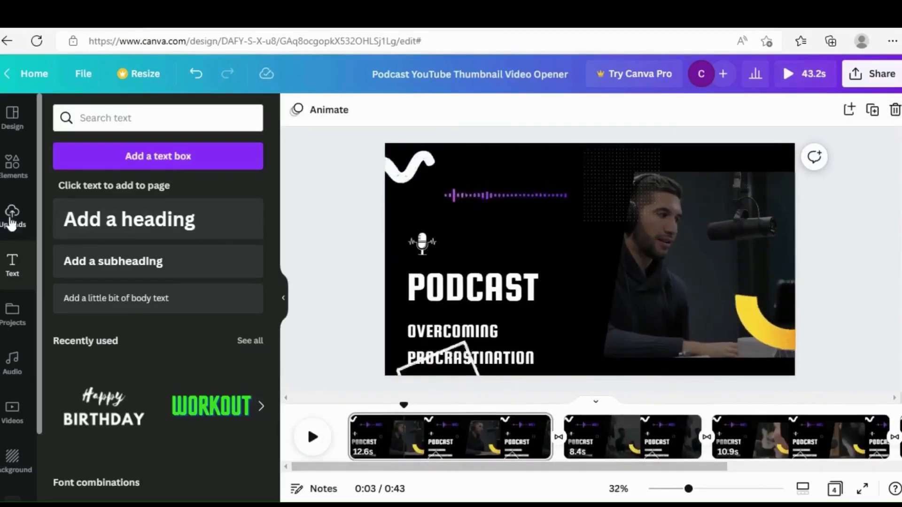
- Add the 33.9-second uploaded audio track to the timeline and preview it with the pages
{"action": "left_click", "coordinate": [13, 214]}
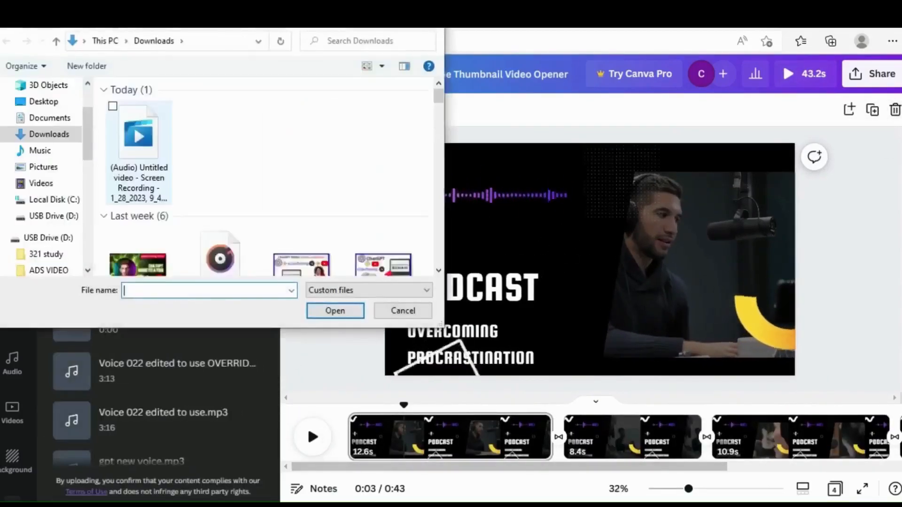
{"action": "left_click", "coordinate": [334, 310]}
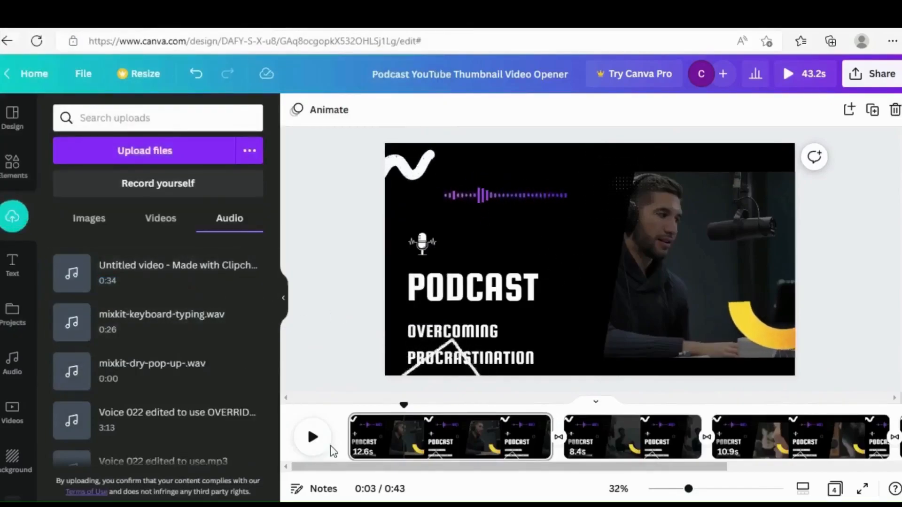
{"action": "mouse_move", "coordinate": [348, 431]}
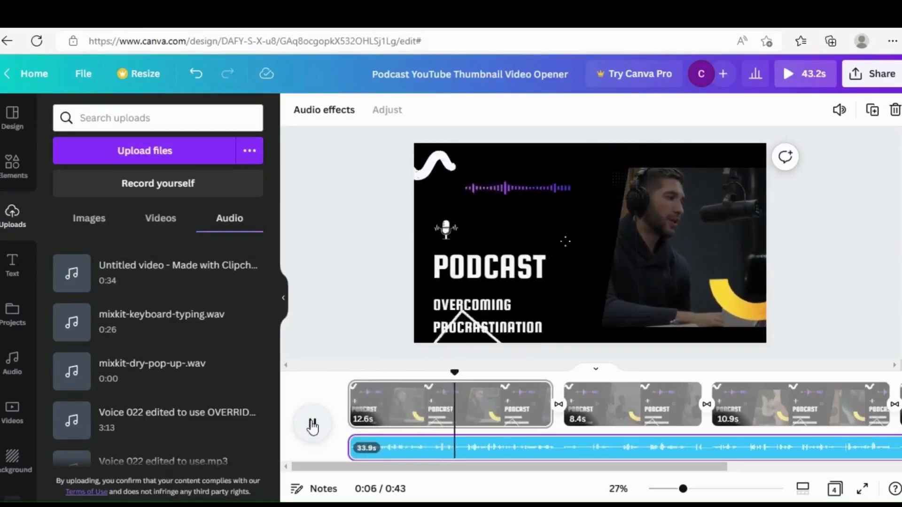
{"action": "left_click", "coordinate": [313, 425]}
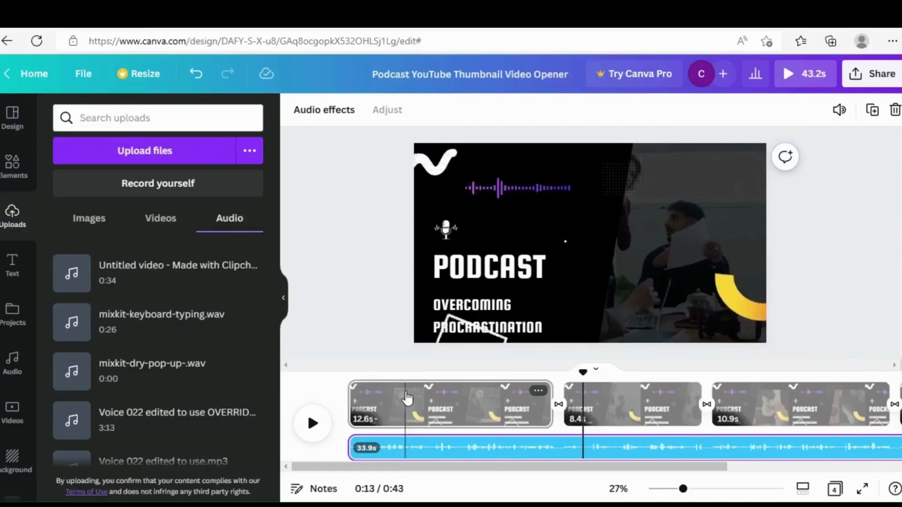
{"action": "left_click", "coordinate": [406, 405]}
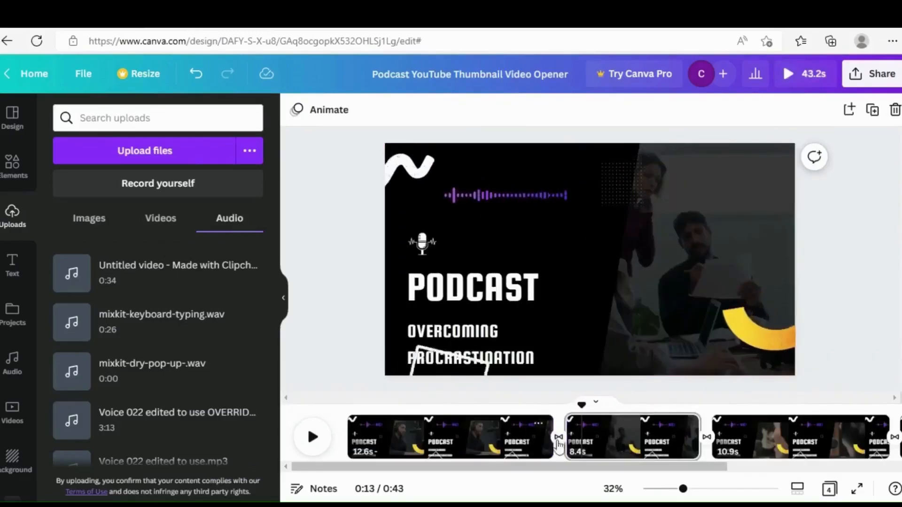
- Download all four pages via Share as a 1080p MP4 video
{"action": "left_click", "coordinate": [877, 73]}
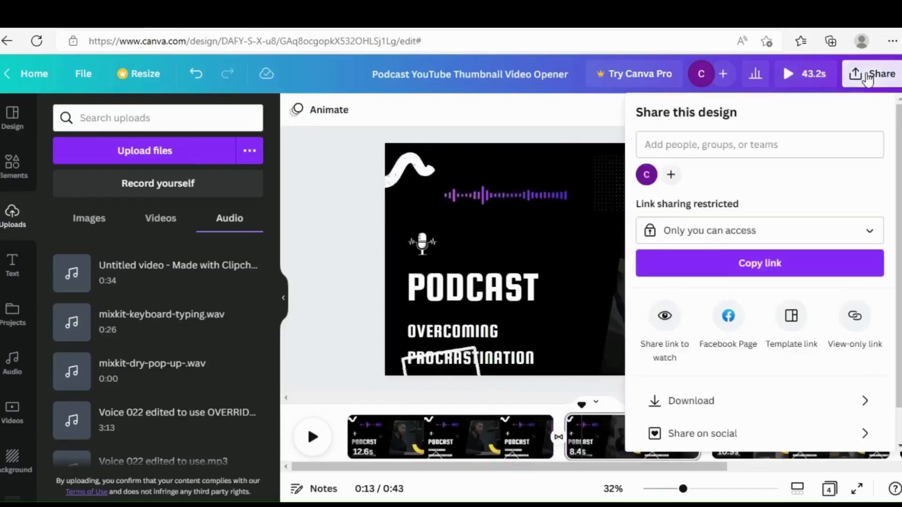
{"action": "left_click", "coordinate": [691, 401]}
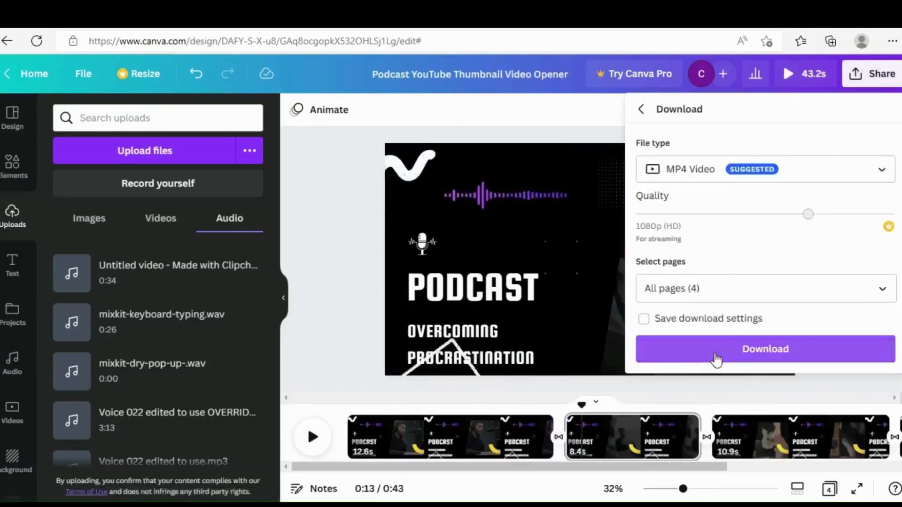
{"action": "left_click", "coordinate": [765, 349]}
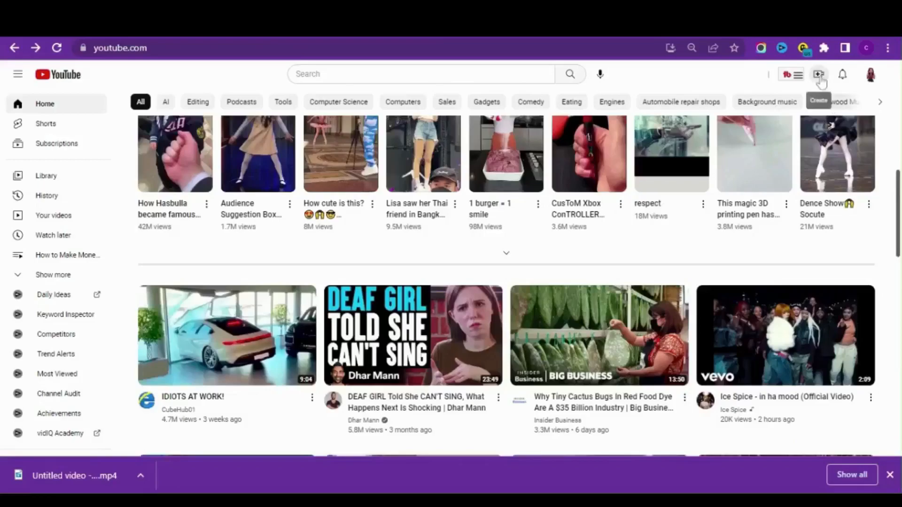
- Start a new video upload from Create and choose the video file to add
{"action": "left_click", "coordinate": [817, 74]}
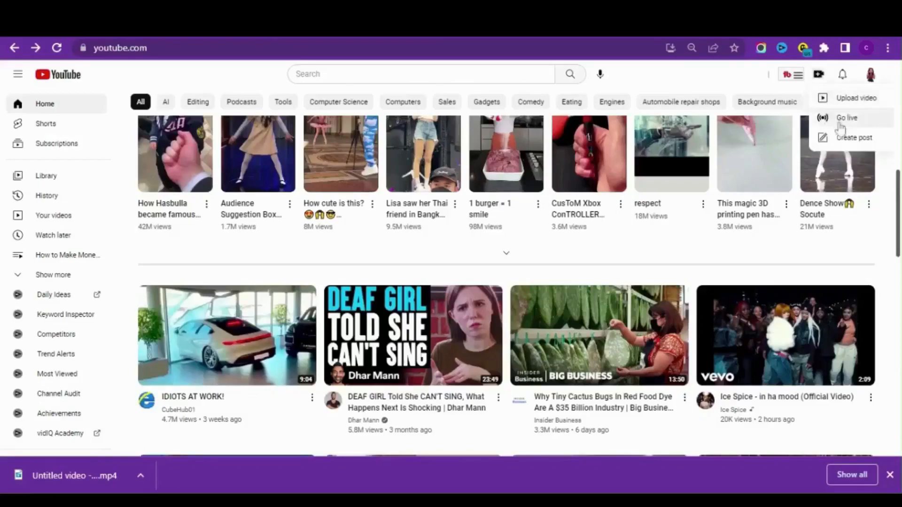
{"action": "left_click", "coordinate": [853, 96]}
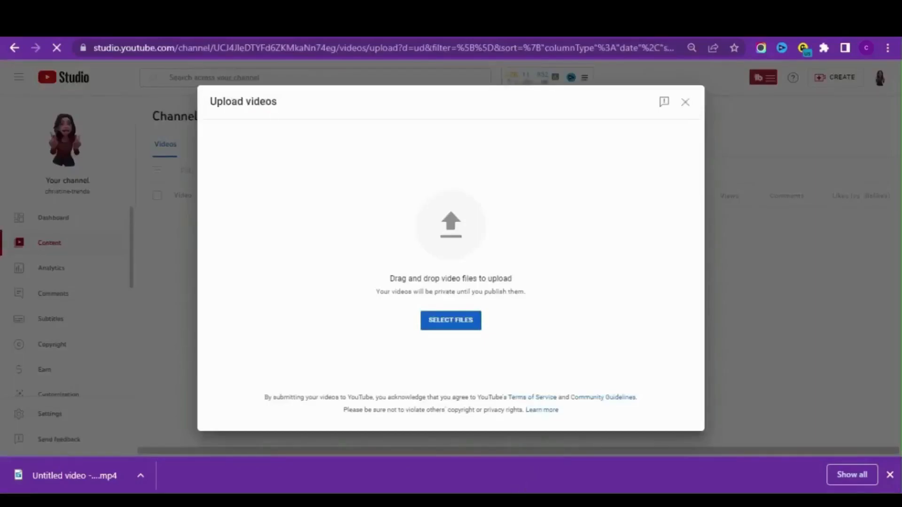
{"action": "left_click", "coordinate": [451, 321]}
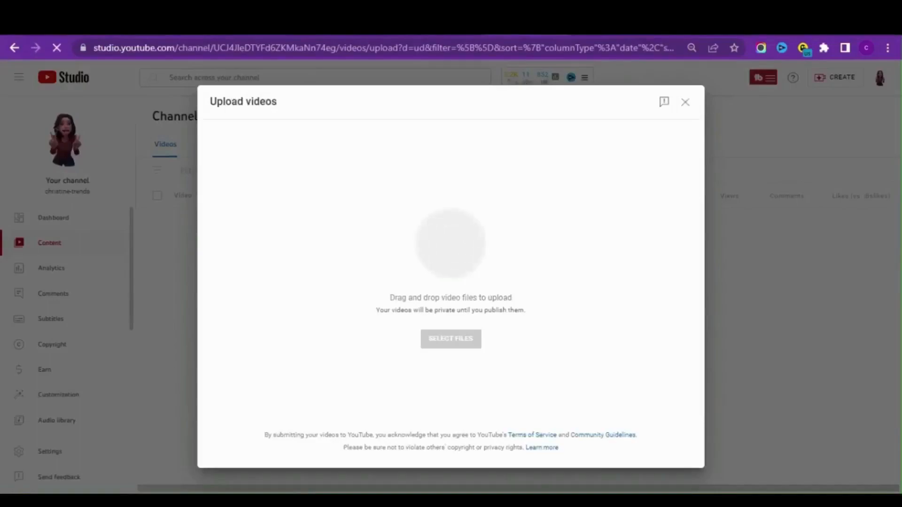
{"action": "left_click", "coordinate": [451, 338]}
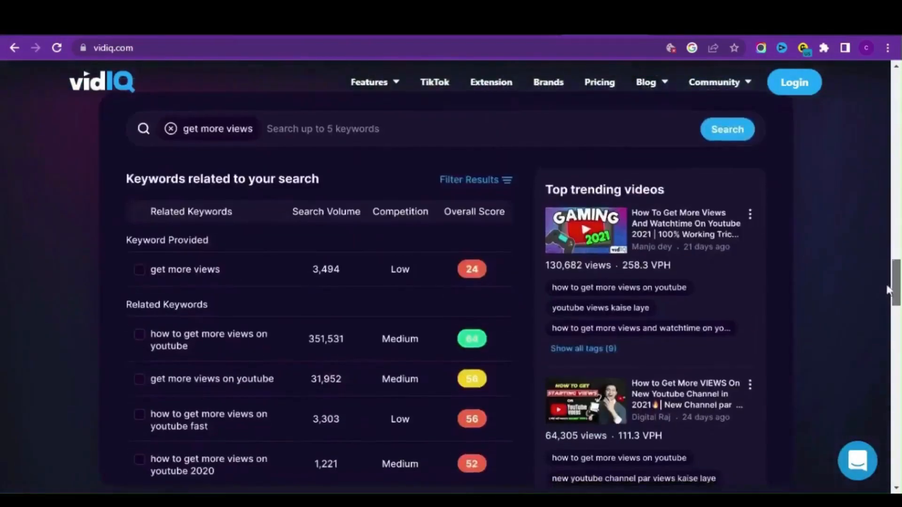
{"action": "scroll", "scroll_direction": "down", "scroll_amount": 3}
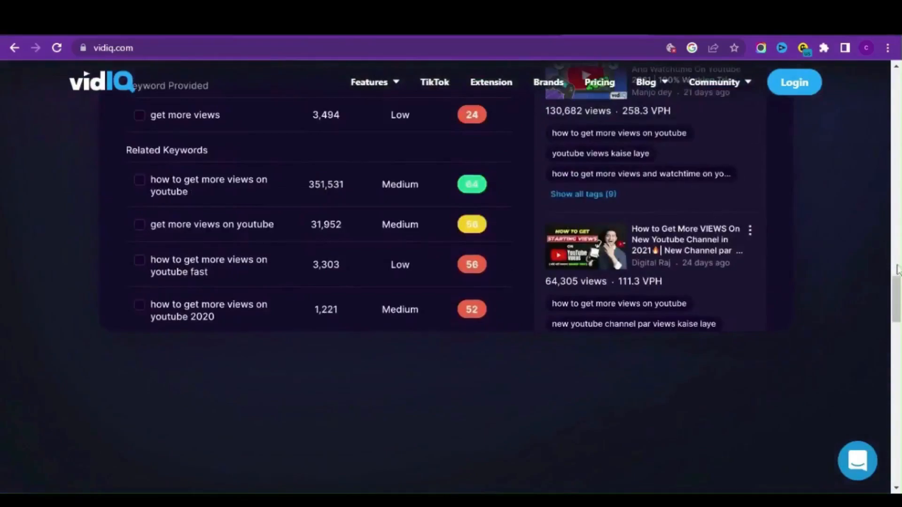
{"action": "scroll", "scroll_direction": "down", "scroll_amount": 3}
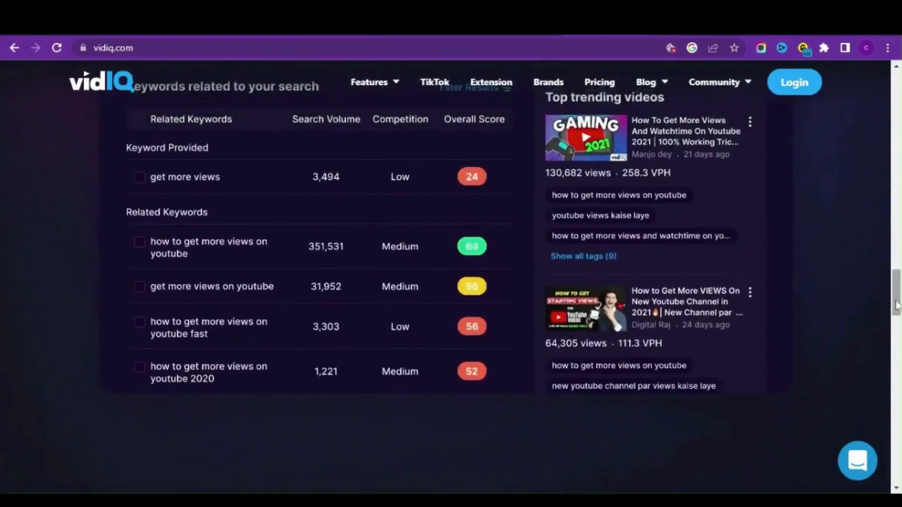
{"action": "scroll", "scroll_direction": "down", "scroll_amount": 3}
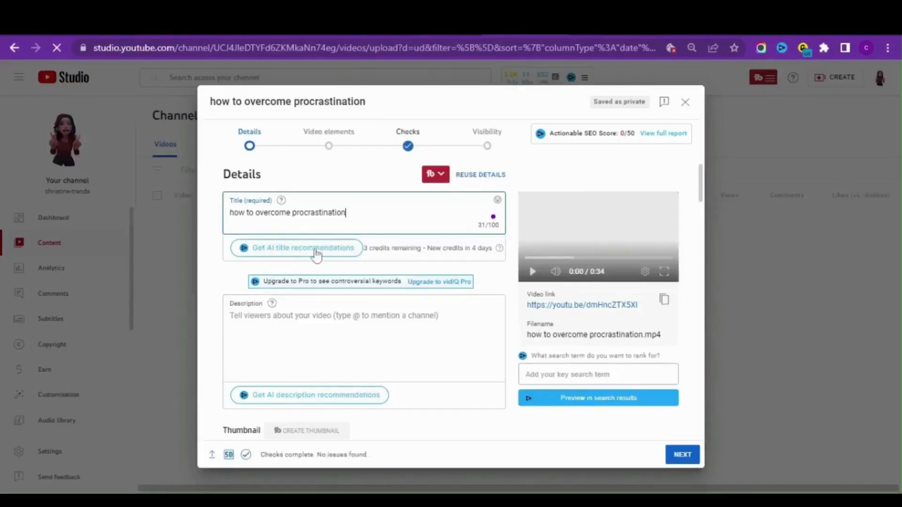
- Use vidIQ's AI title 'How to Overcome Procrastination: 3 Easy steps' for the upload
{"action": "left_click", "coordinate": [301, 248]}
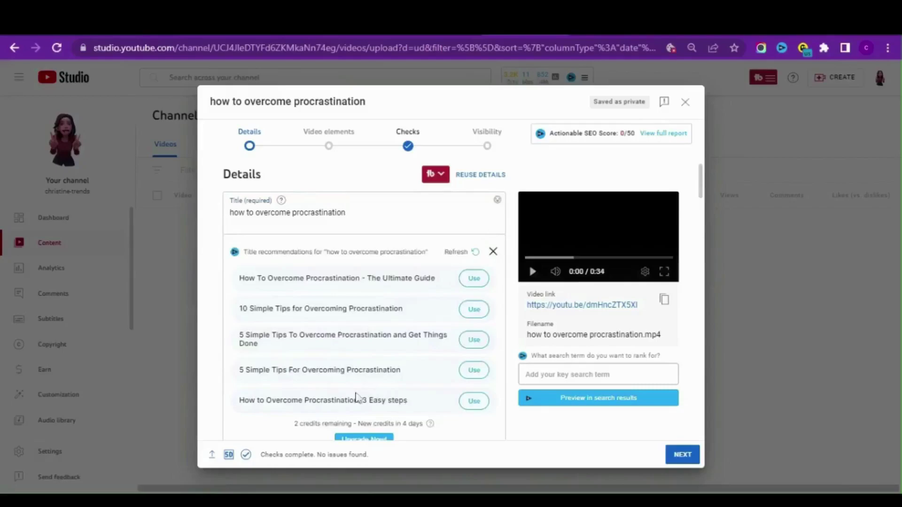
{"action": "mouse_move", "coordinate": [474, 402]}
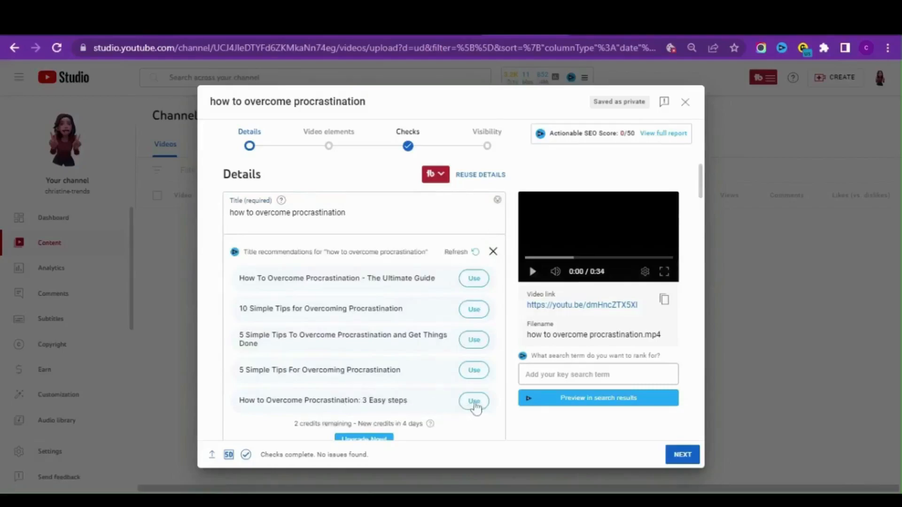
{"action": "left_click", "coordinate": [474, 402]}
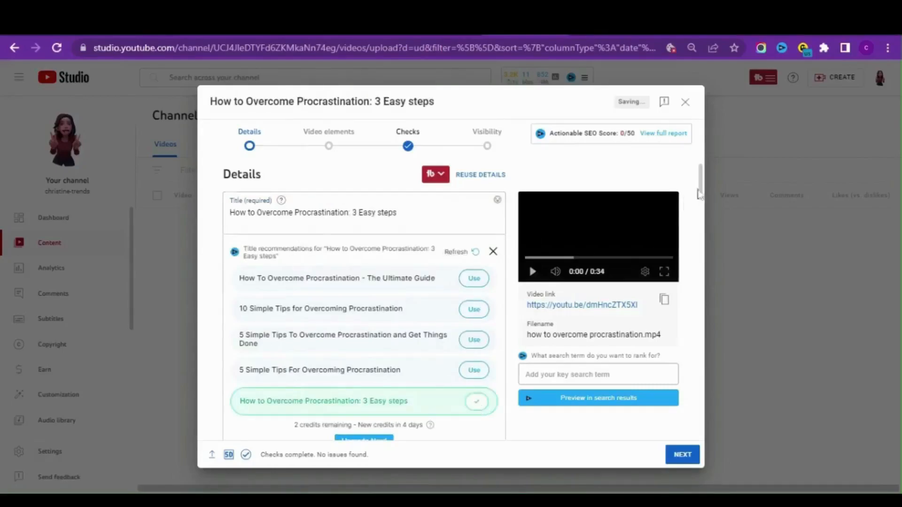
{"action": "scroll", "scroll_direction": "down", "scroll_amount": 3}
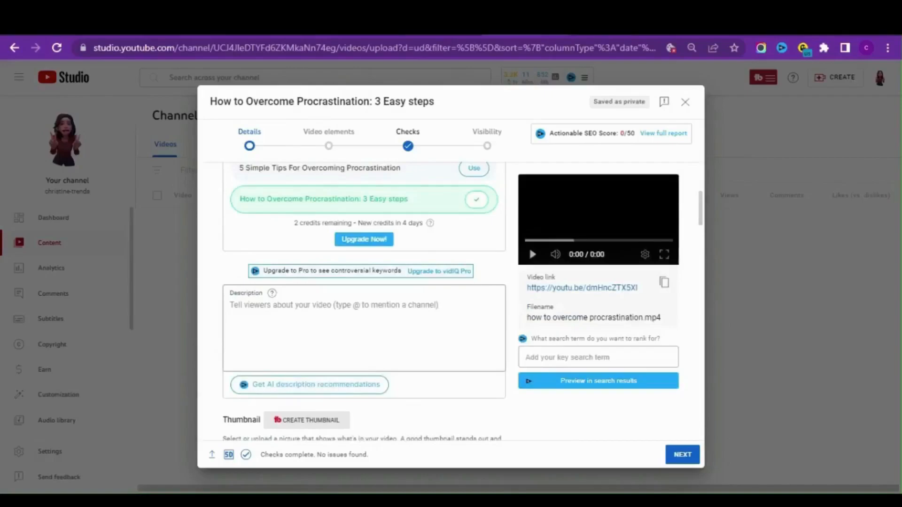
- Generate AI descriptions from keywords 'how to overcome procrastination, overcome procrastinat', 'self de'
{"action": "left_click", "coordinate": [309, 386]}
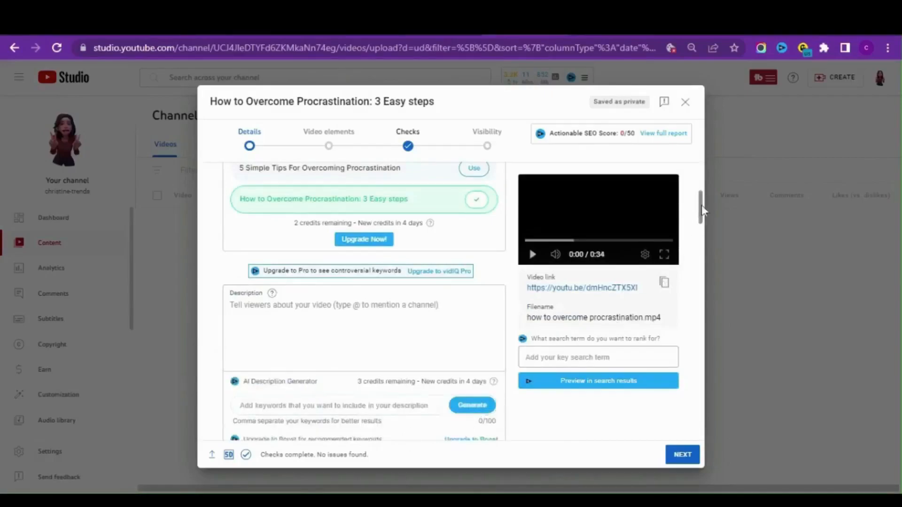
{"action": "scroll", "scroll_direction": "down", "scroll_amount": 3}
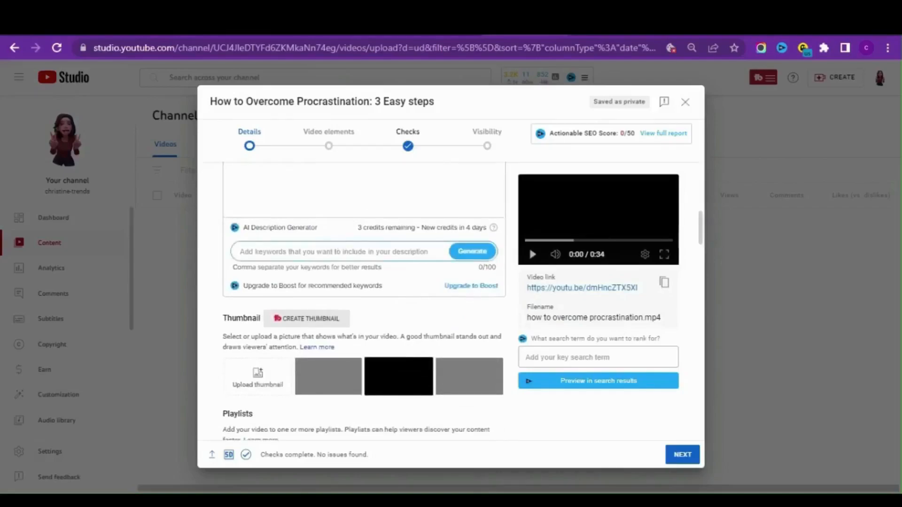
{"action": "type", "text": "how to overcome procrastination, overcome proc"}
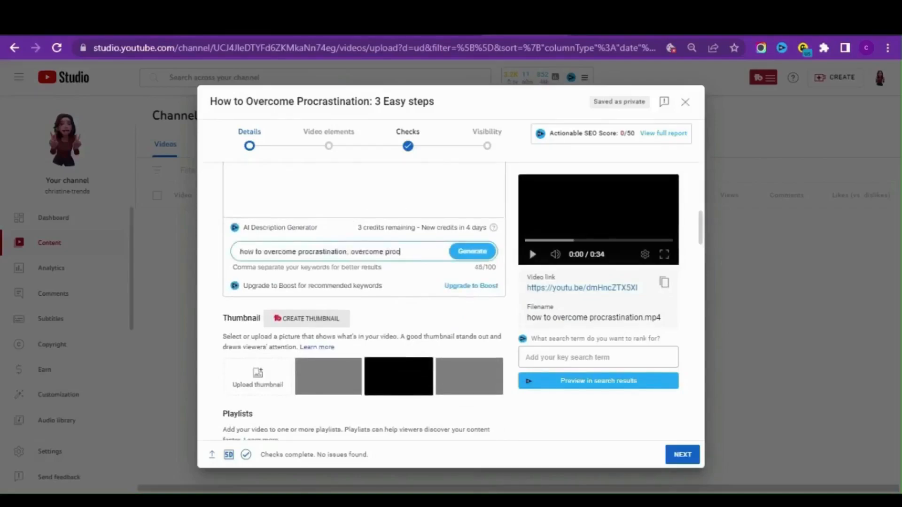
{"action": "type", "text": "rastination,"}
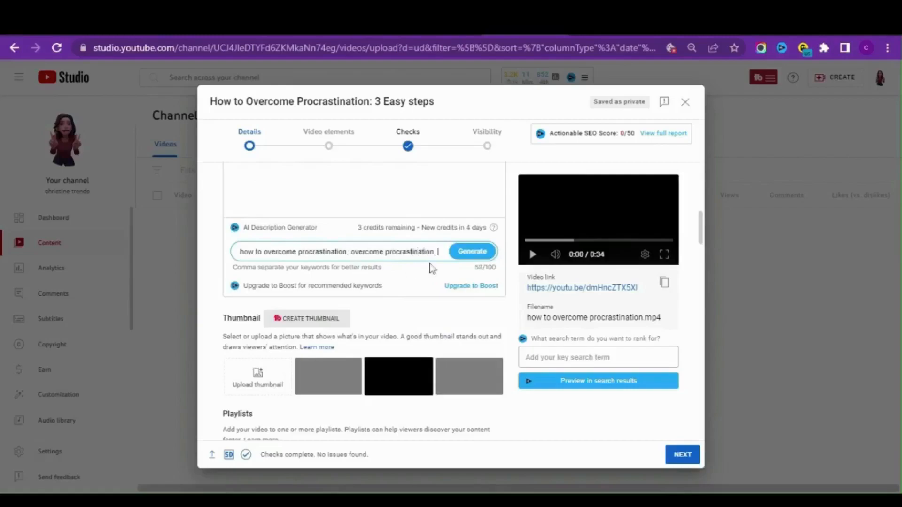
{"action": "type", "text": "self development"}
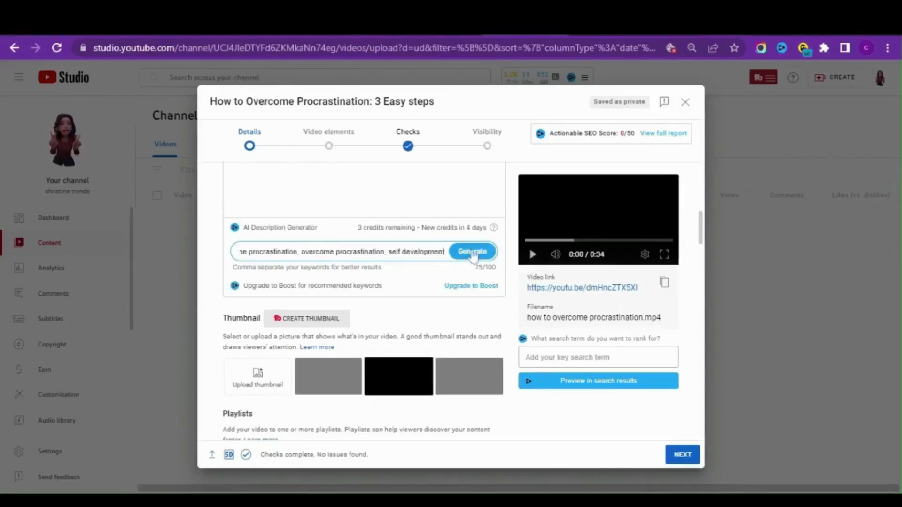
{"action": "left_click", "coordinate": [473, 252]}
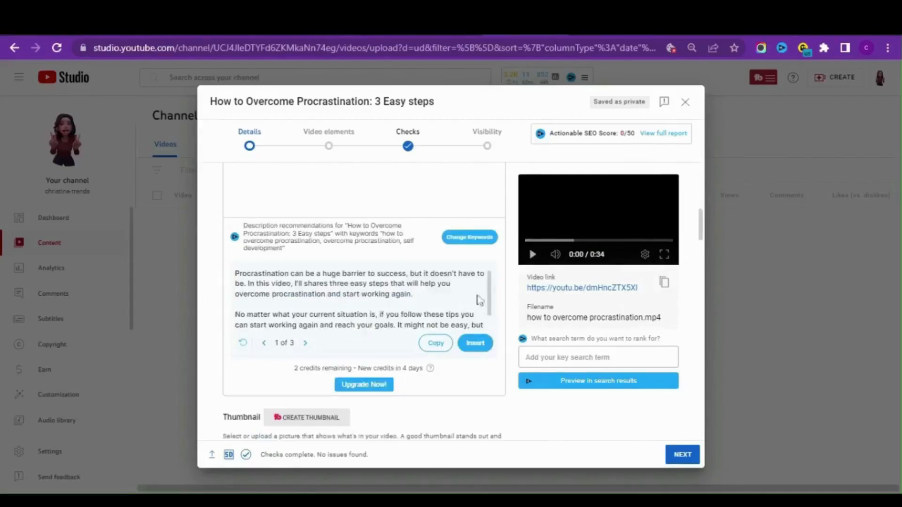
{"action": "mouse_move", "coordinate": [473, 295]}
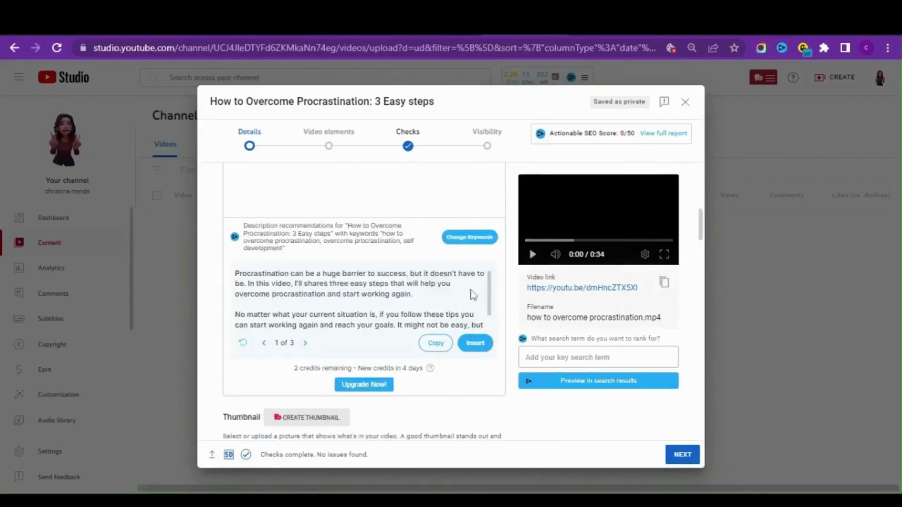
{"action": "mouse_move", "coordinate": [396, 284]}
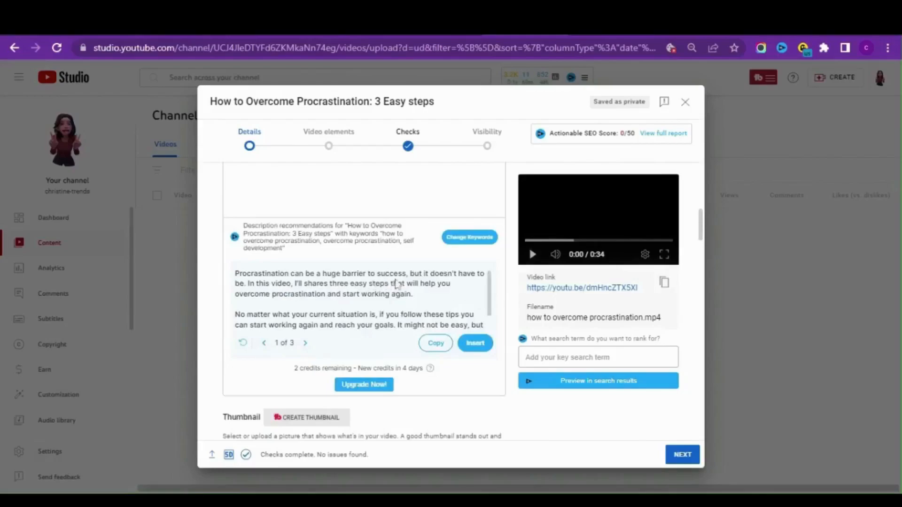
- Browse the three description recommendations and settle on the second one
{"action": "left_click", "coordinate": [305, 343]}
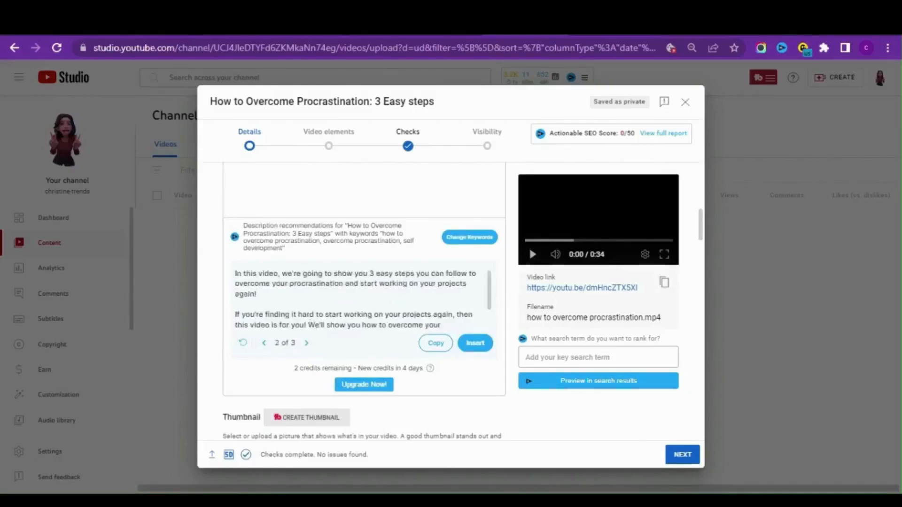
{"action": "mouse_move", "coordinate": [321, 349]}
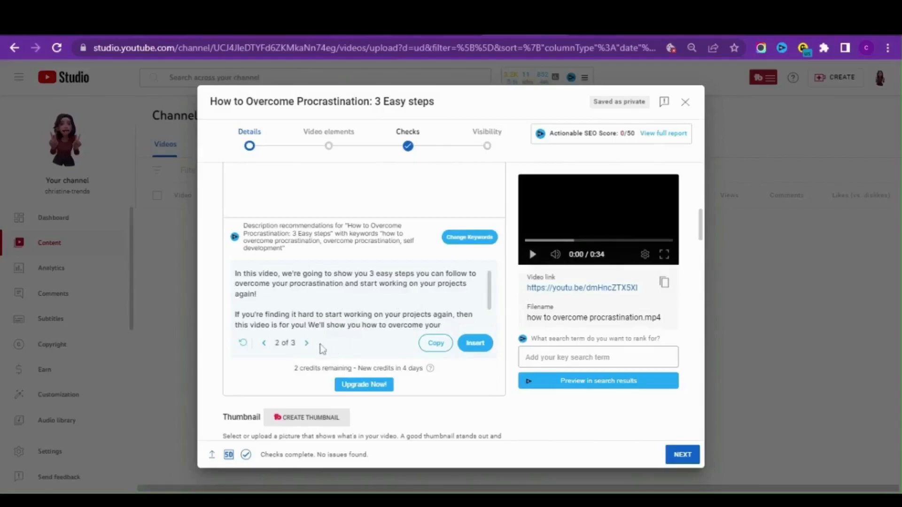
{"action": "left_click", "coordinate": [306, 343]}
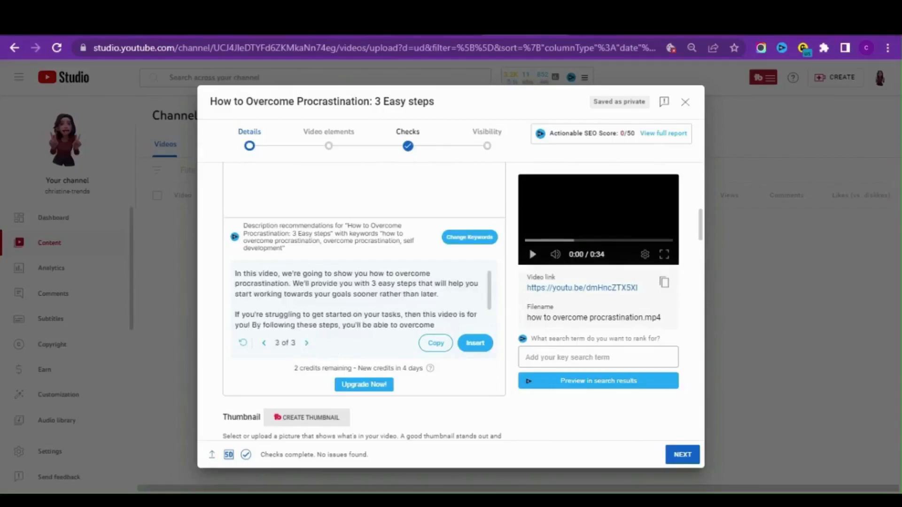
{"action": "mouse_move", "coordinate": [335, 312]}
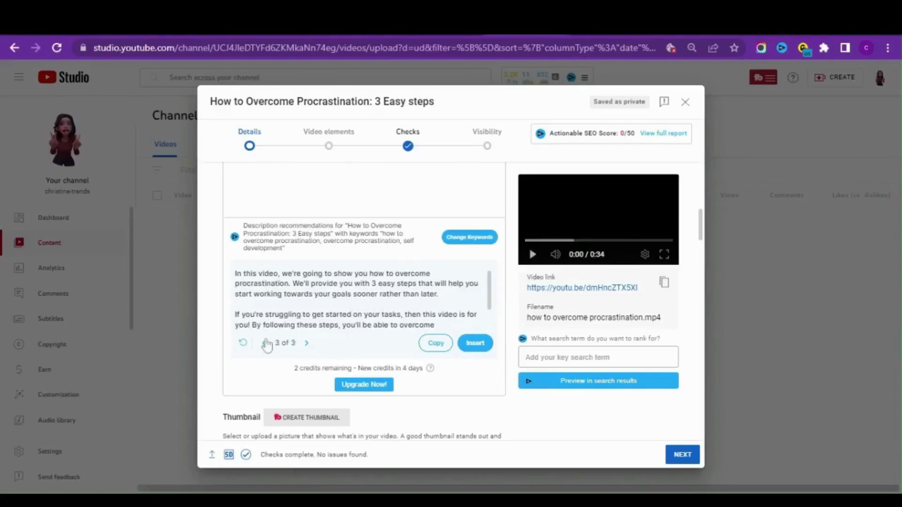
{"action": "left_click", "coordinate": [266, 343]}
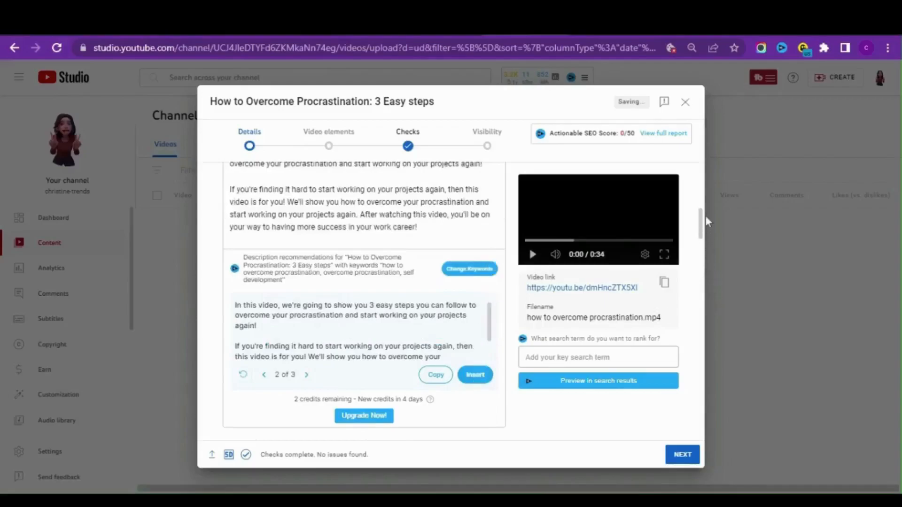
- Mark the video as not made for kids and add vidIQ's three recommended procrastination tags
{"action": "scroll", "scroll_direction": "down", "scroll_amount": 3}
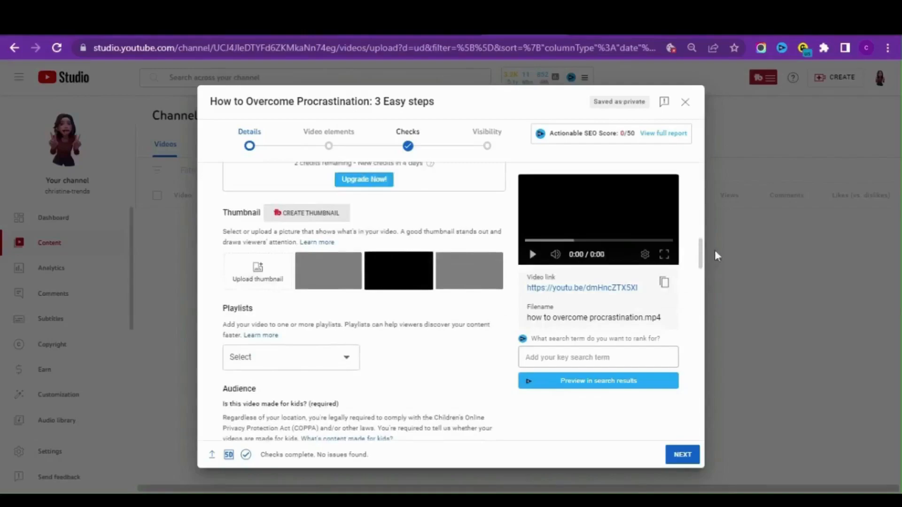
{"action": "scroll", "scroll_direction": "down", "scroll_amount": 3}
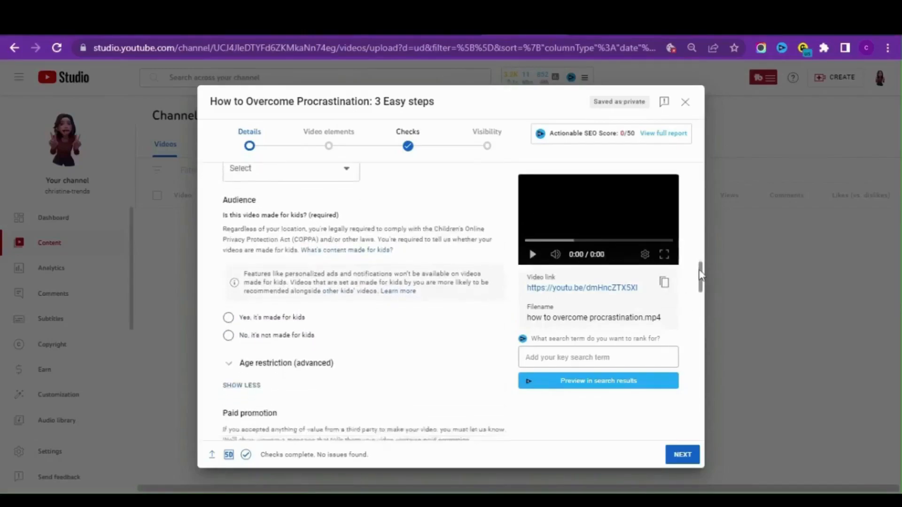
{"action": "left_click", "coordinate": [228, 335]}
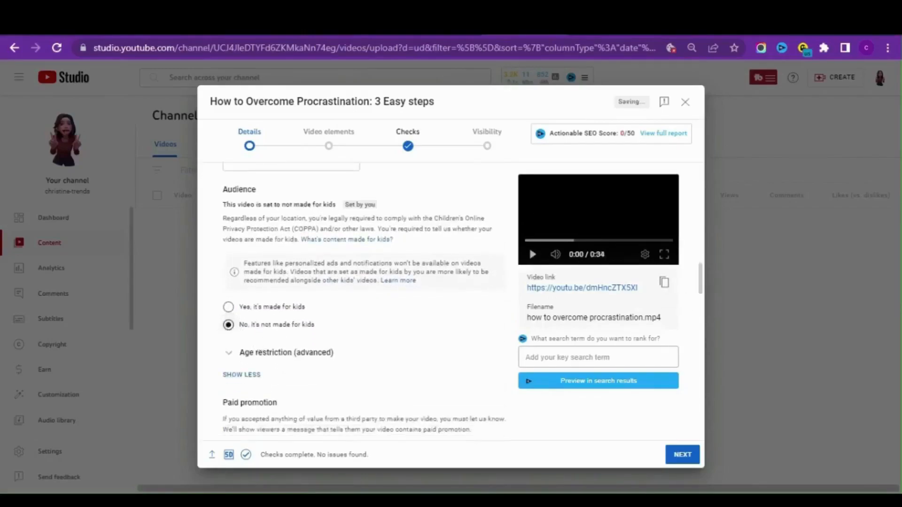
{"action": "scroll", "scroll_direction": "down", "scroll_amount": 3}
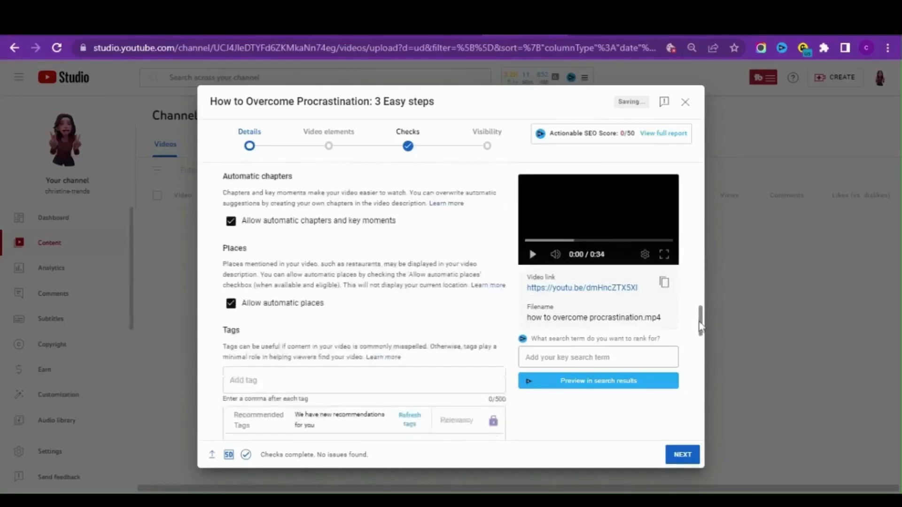
{"action": "scroll", "scroll_direction": "down", "scroll_amount": 3}
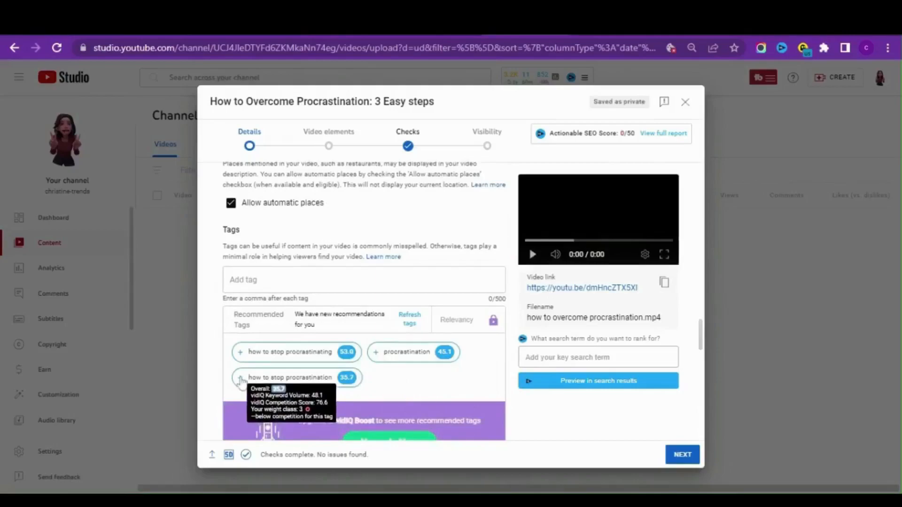
{"action": "left_click", "coordinate": [239, 378]}
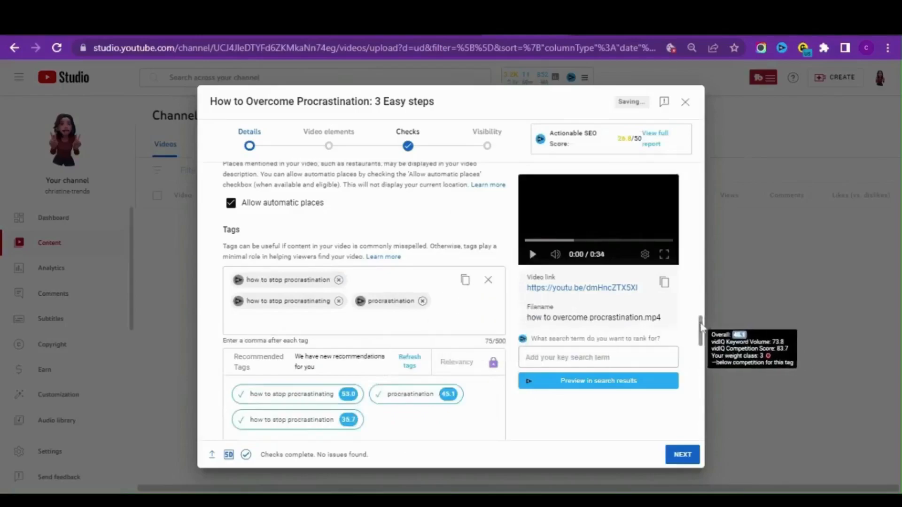
- Set 'how to overcome procrastination' as the search term to rank for
{"action": "scroll", "scroll_direction": "down", "scroll_amount": 3}
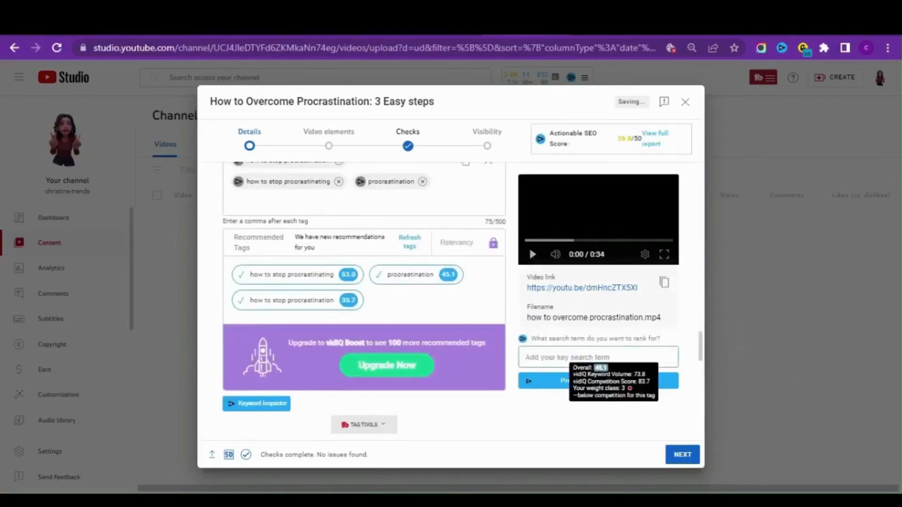
{"action": "type", "text": "how to overcome procrastination"}
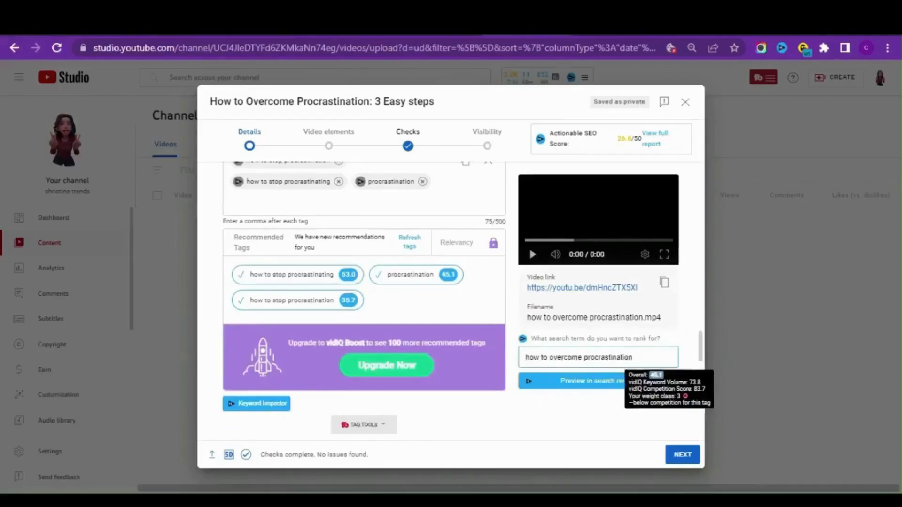
{"action": "scroll", "scroll_direction": "down", "scroll_amount": 3}
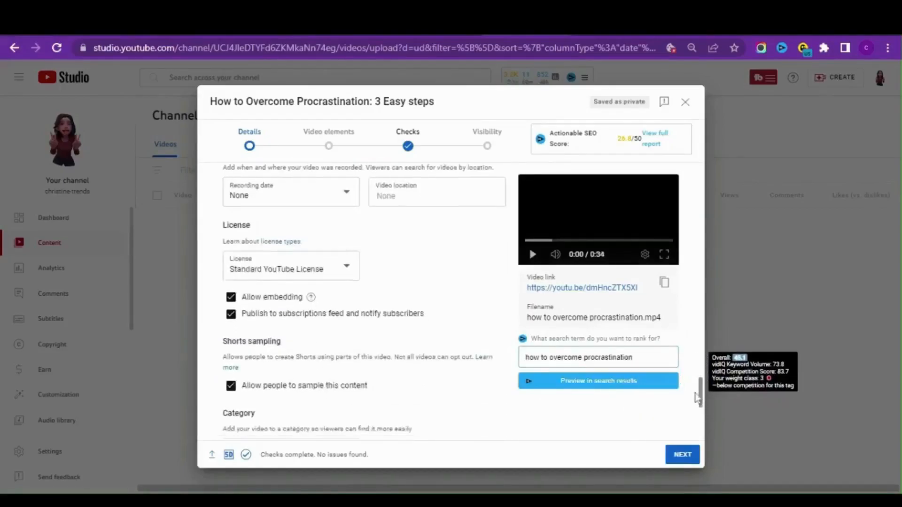
{"action": "scroll", "scroll_direction": "down", "scroll_amount": 3}
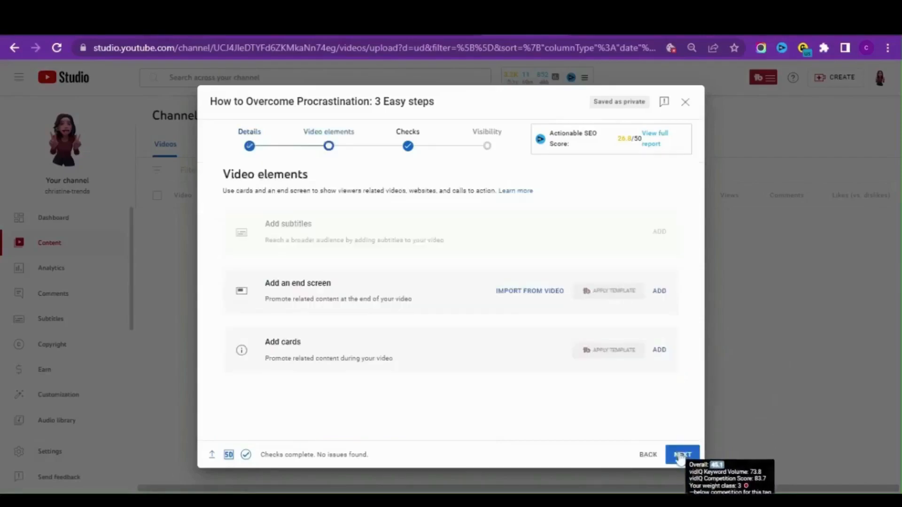
- Pass the copyright checks and set the video's visibility to Public
{"action": "left_click", "coordinate": [683, 455]}
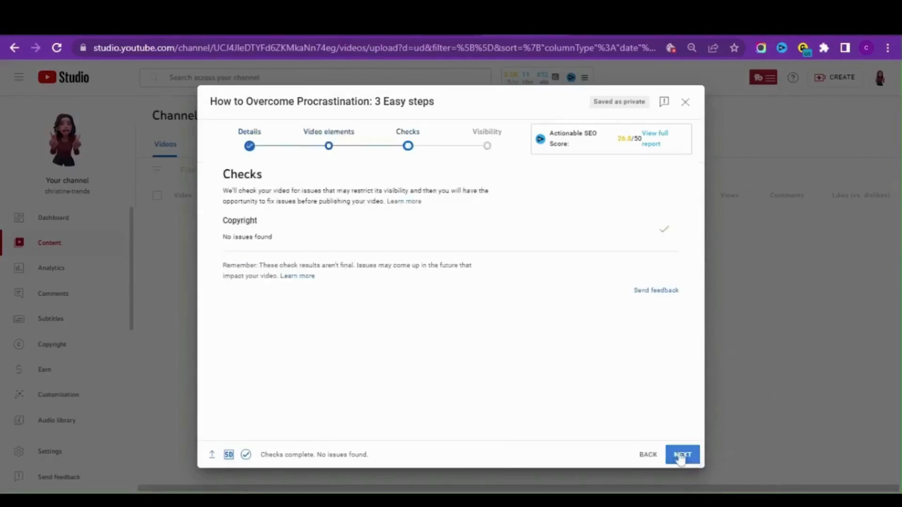
{"action": "left_click", "coordinate": [684, 455]}
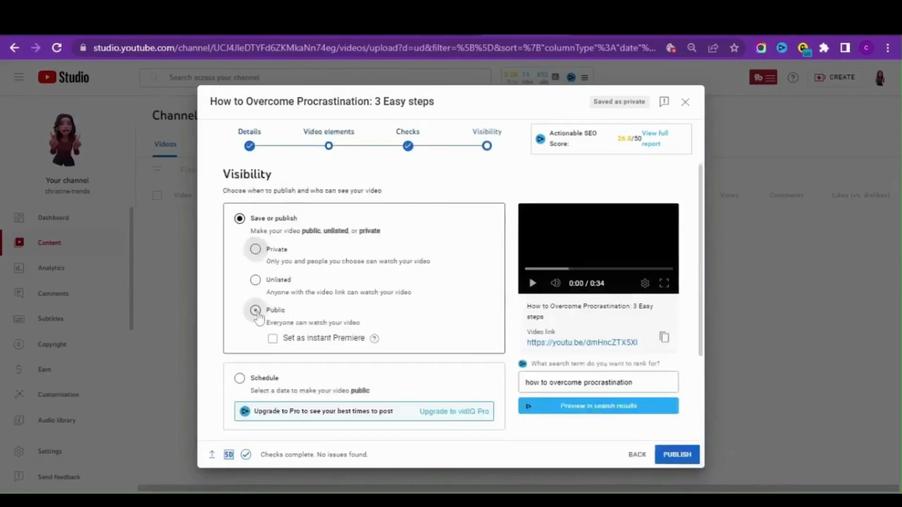
{"action": "left_click", "coordinate": [255, 310]}
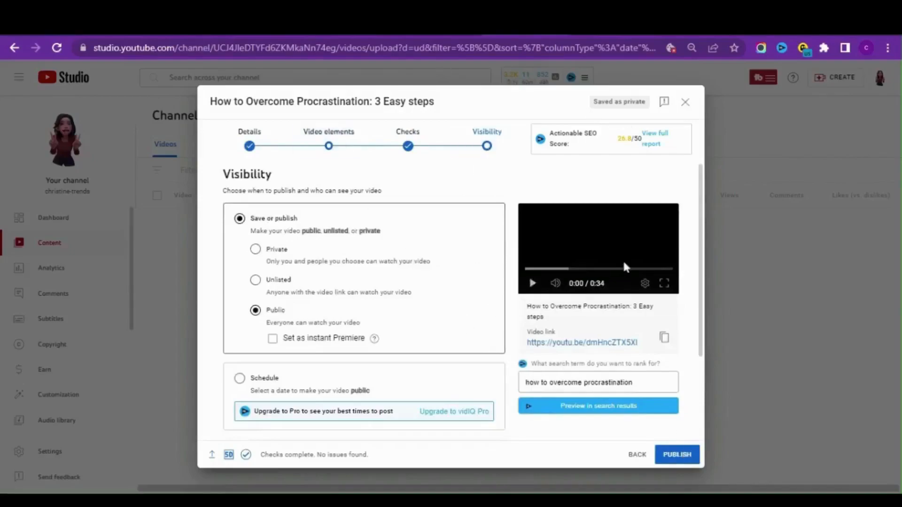
{"action": "mouse_move", "coordinate": [502, 432]}
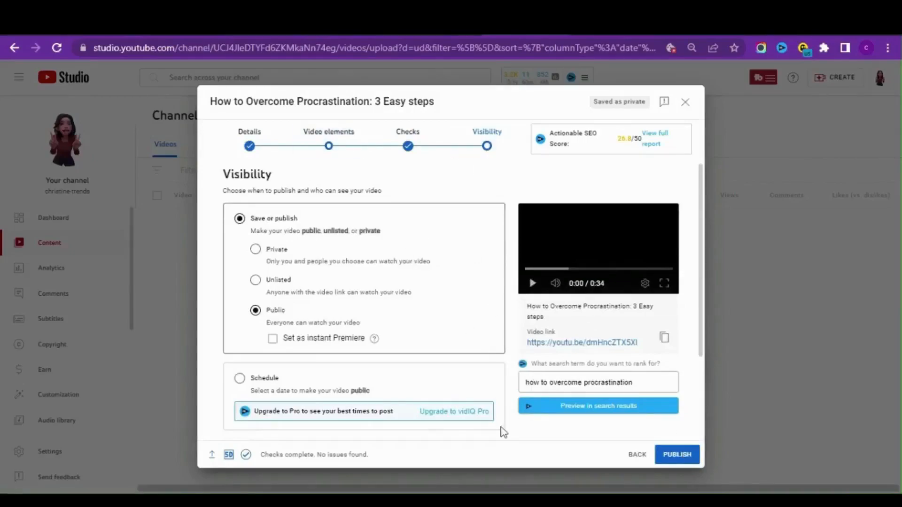
{"action": "mouse_move", "coordinate": [532, 455]}
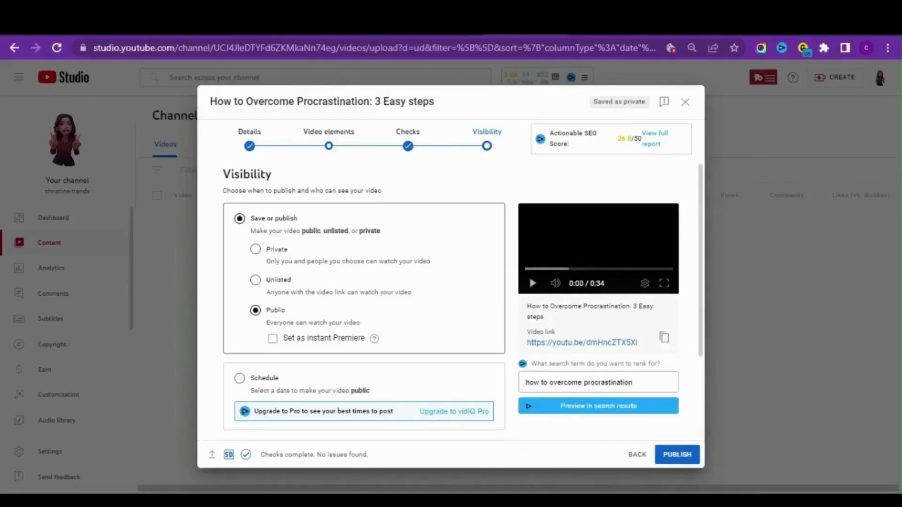
- Go back through Checks to the video's Details step
{"action": "left_click", "coordinate": [645, 454]}
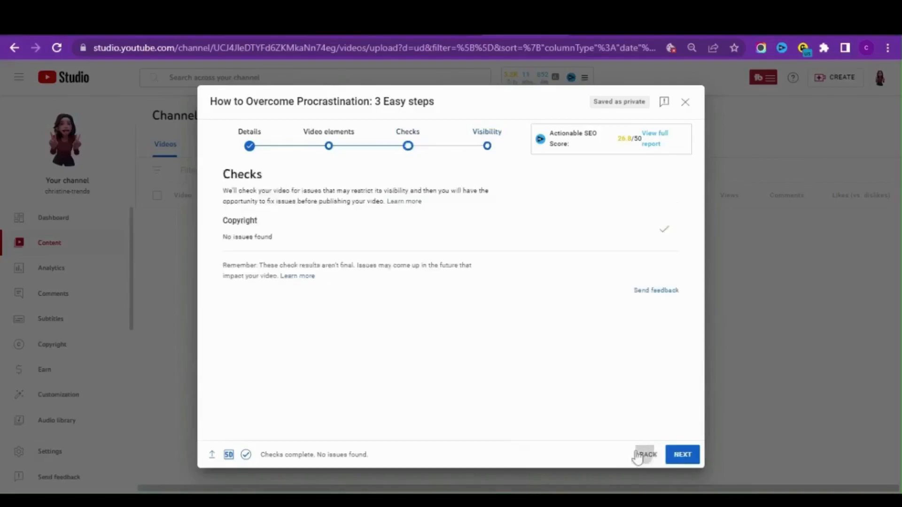
{"action": "left_click", "coordinate": [649, 454]}
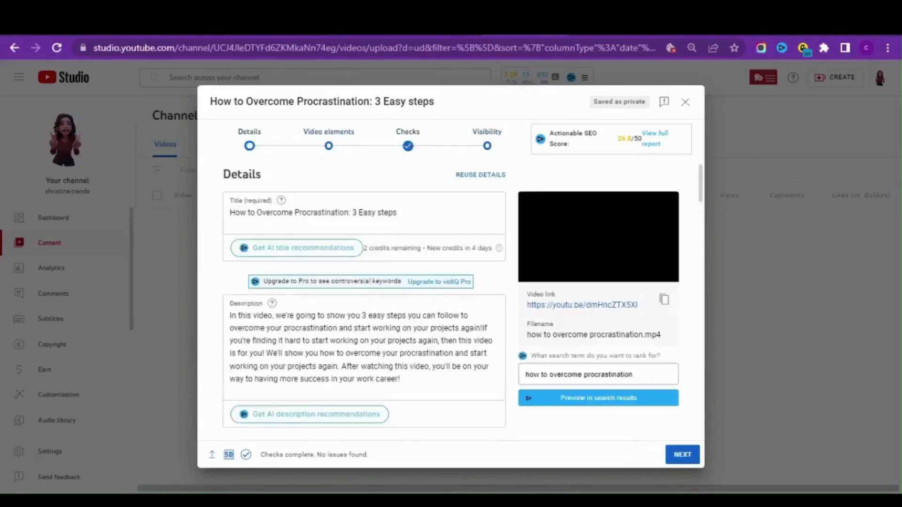
{"action": "scroll", "scroll_direction": "down", "scroll_amount": 3}
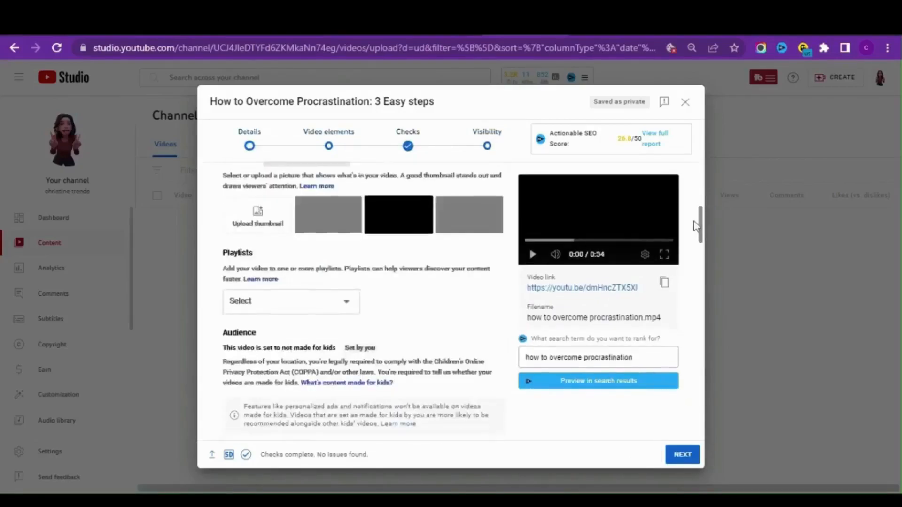